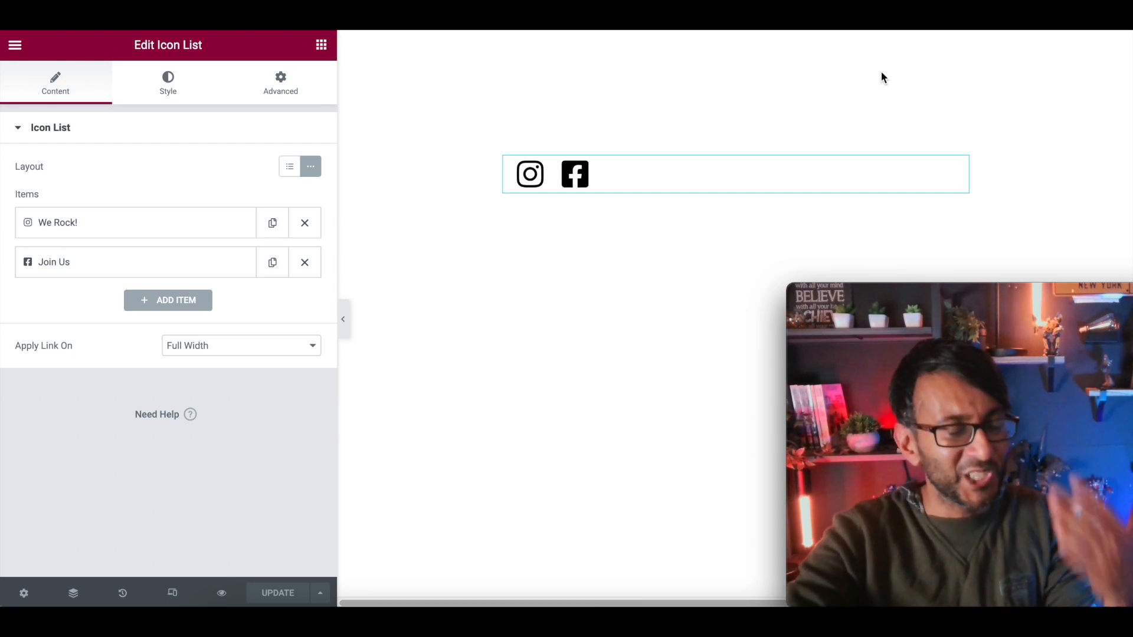
pyautogui.moveTo(134, 229)
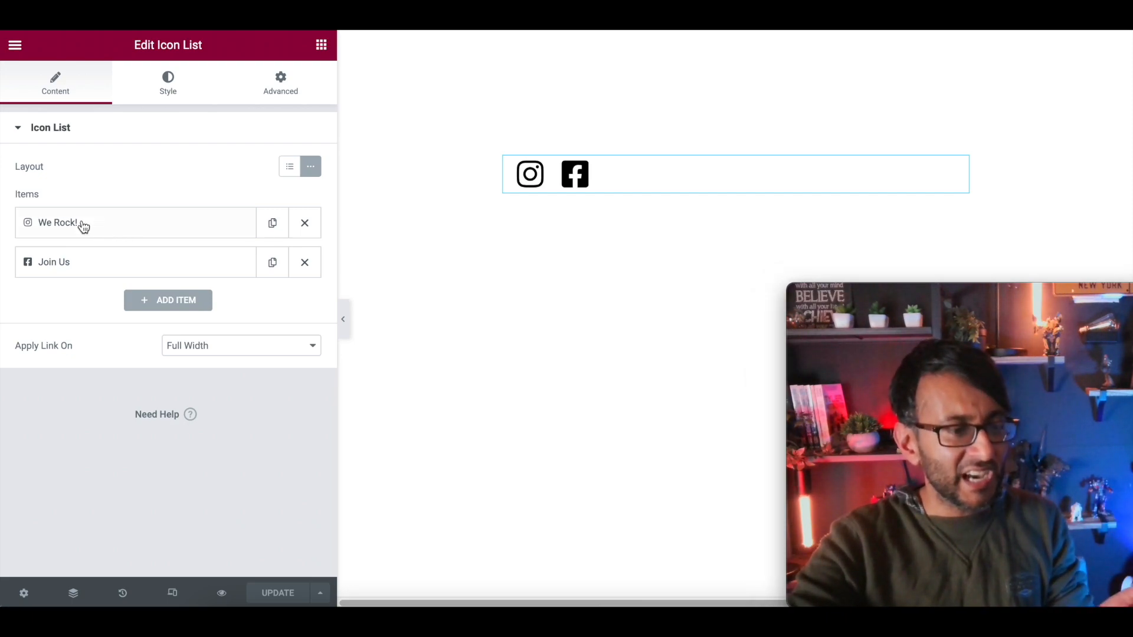
# Step: Check the We Rock! item, then view the list's text typography: Raleway, 23px, weight 400
pyautogui.click(134, 223)
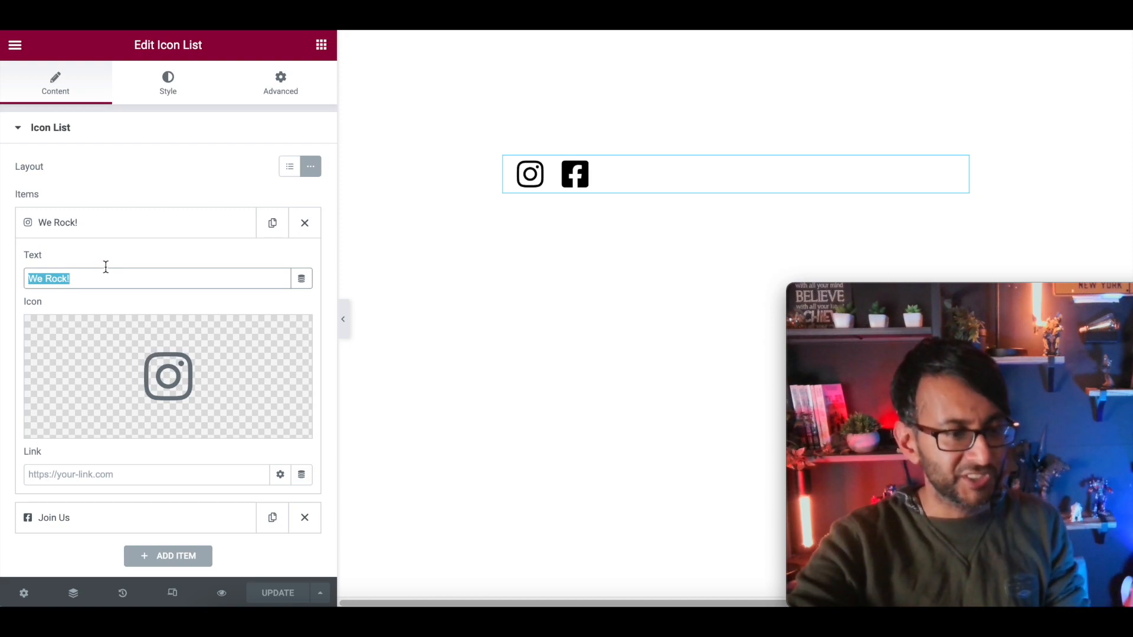
pyautogui.click(144, 475)
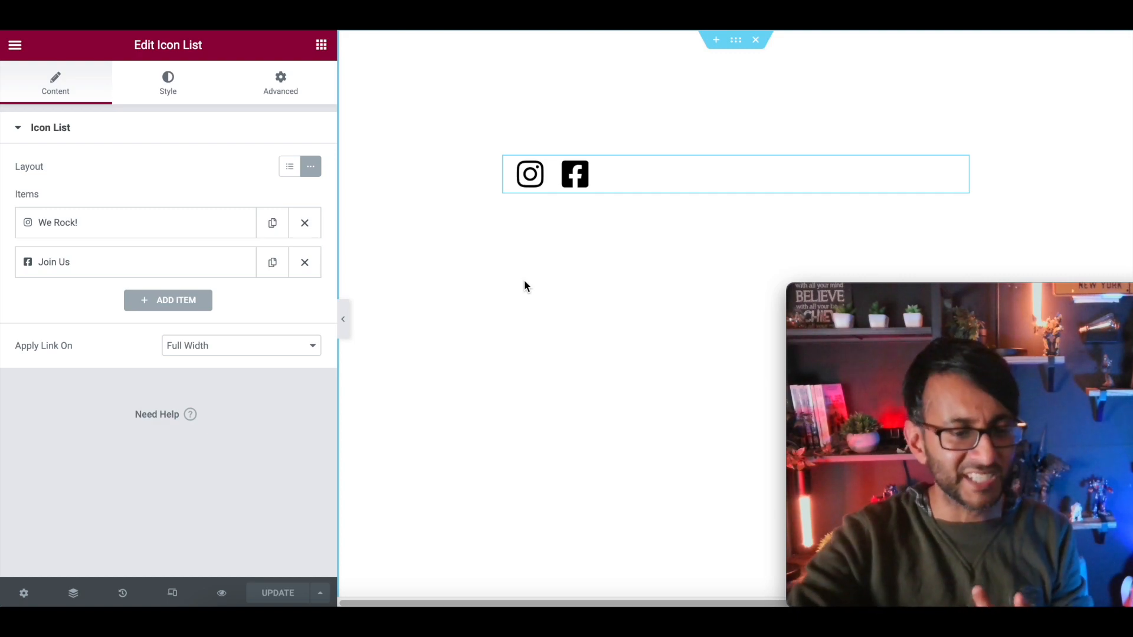
pyautogui.moveTo(171, 274)
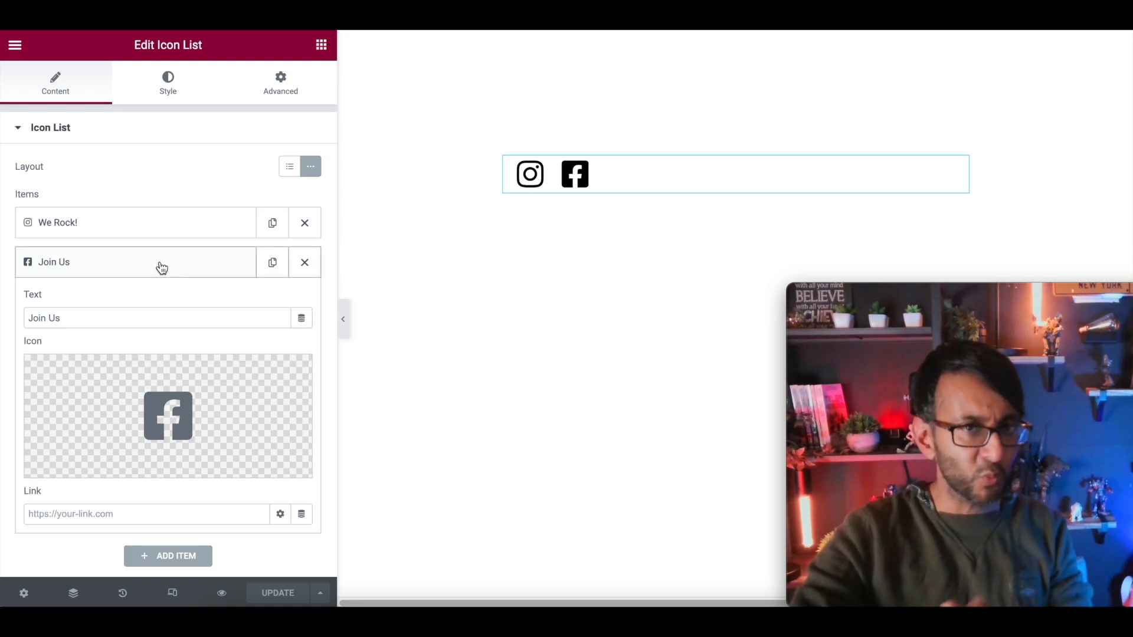
pyautogui.moveTo(168, 82)
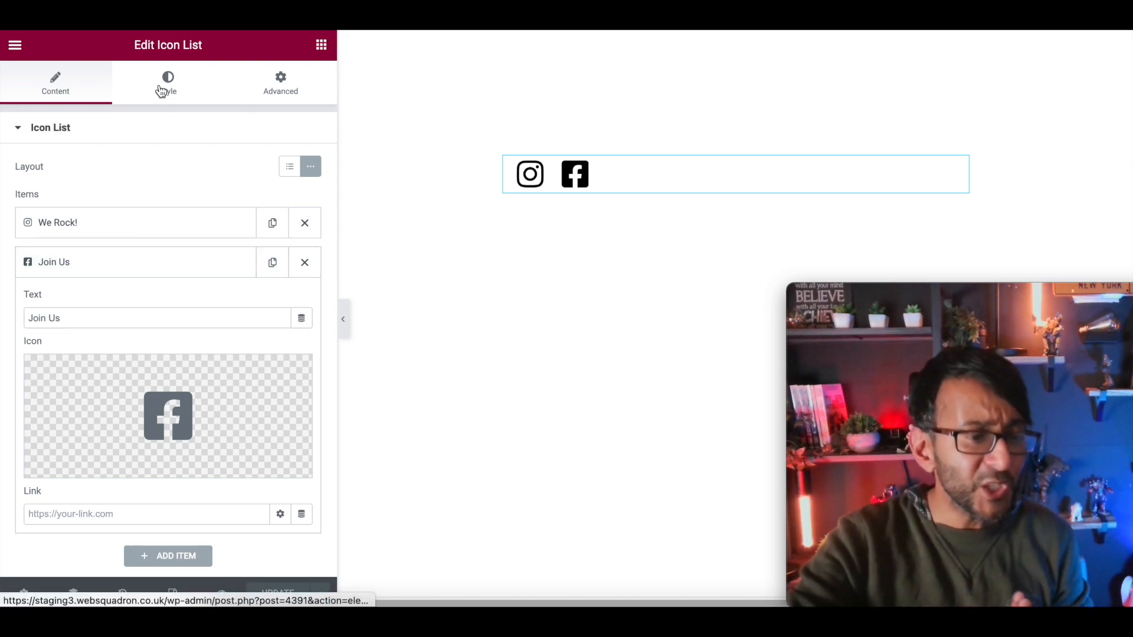
pyautogui.click(167, 82)
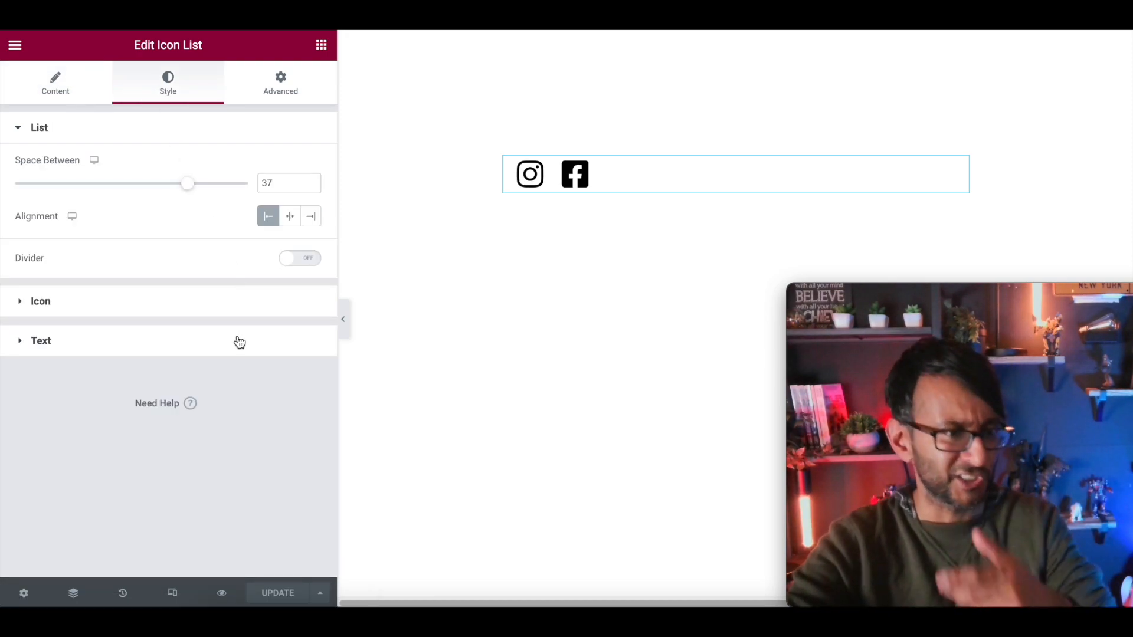
pyautogui.click(41, 341)
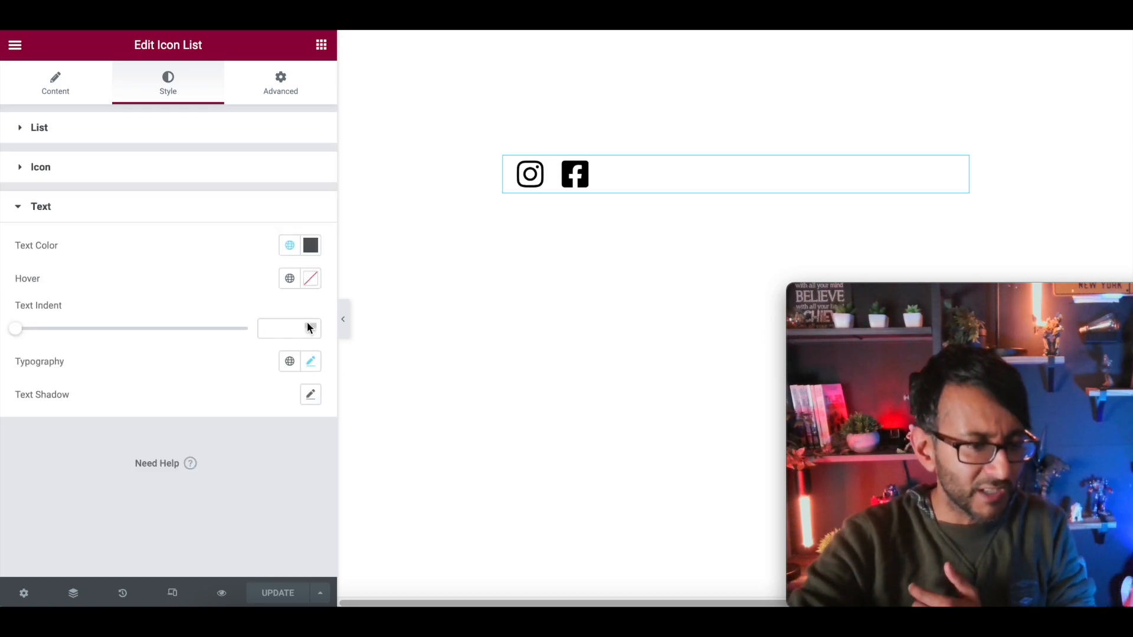
pyautogui.click(310, 361)
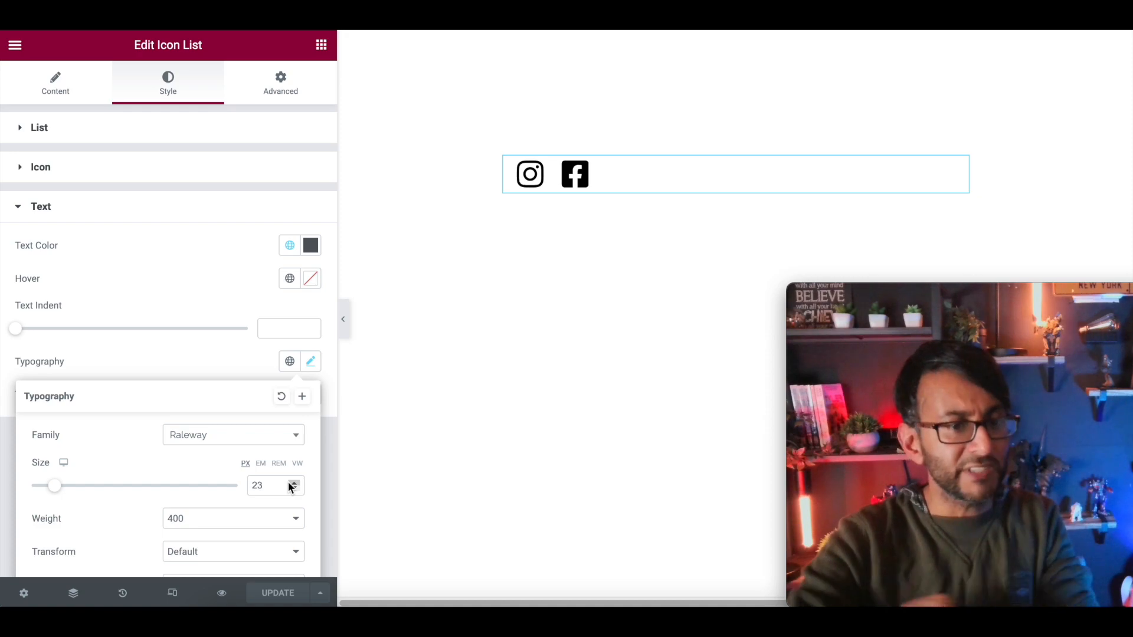
pyautogui.moveTo(463, 468)
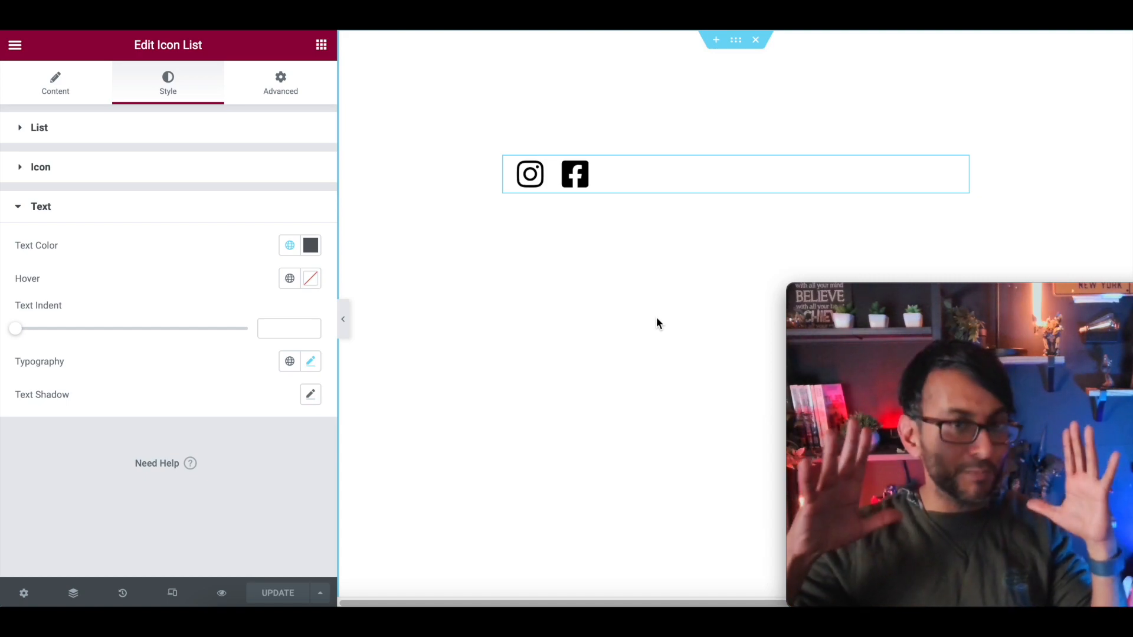
pyautogui.moveTo(462, 254)
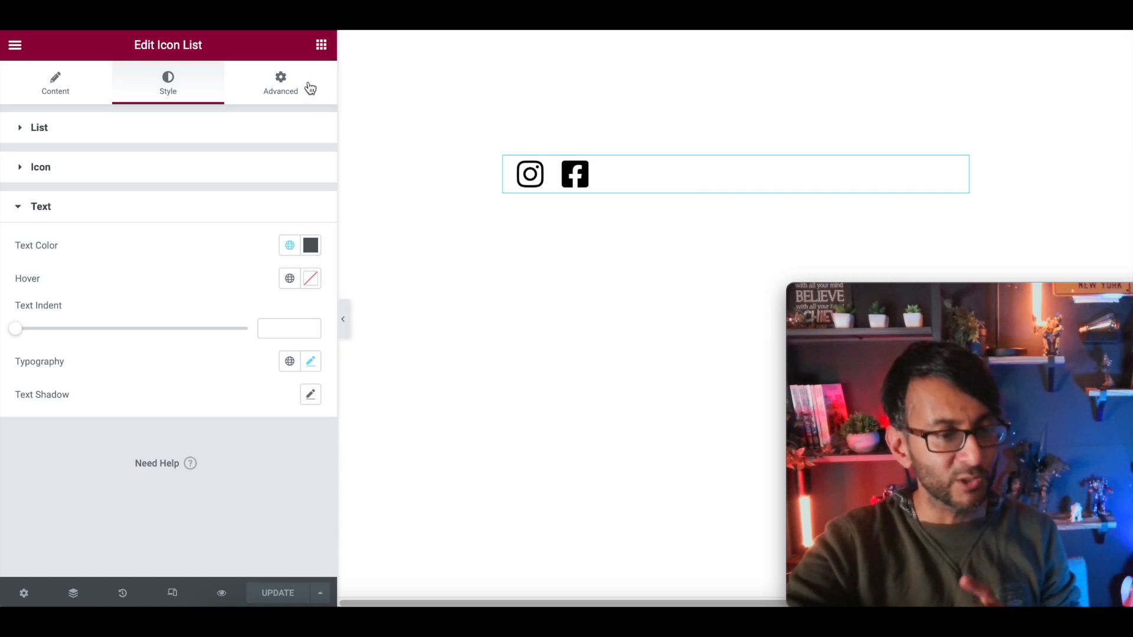
# Step: Expand the icon list's Advanced Custom CSS to show the per-item hover width and background rules
pyautogui.click(280, 83)
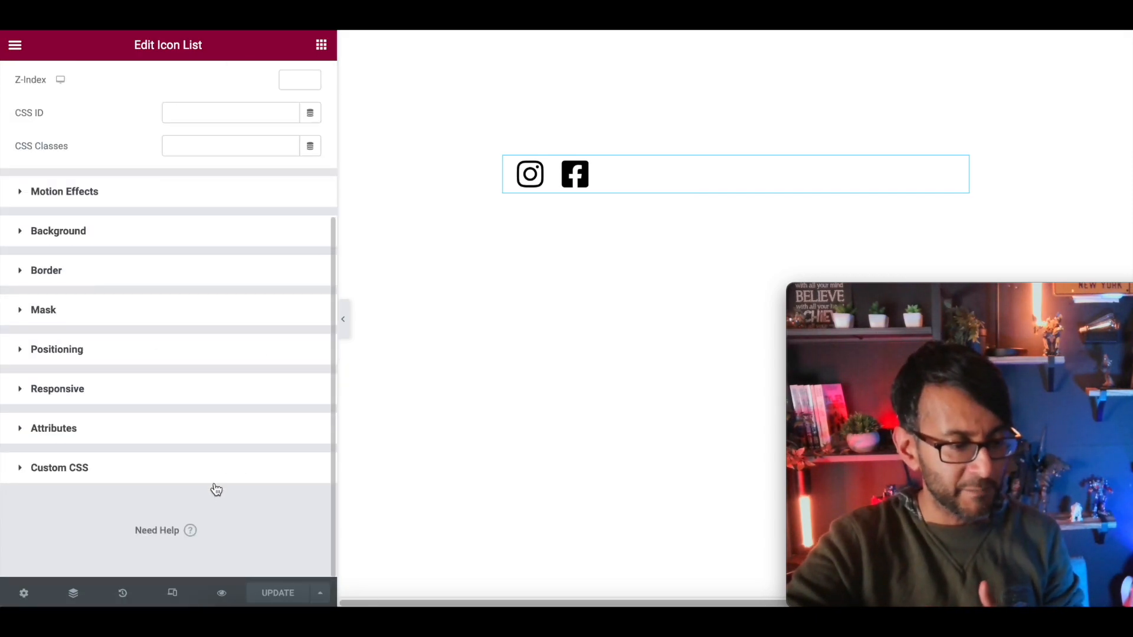
pyautogui.click(59, 467)
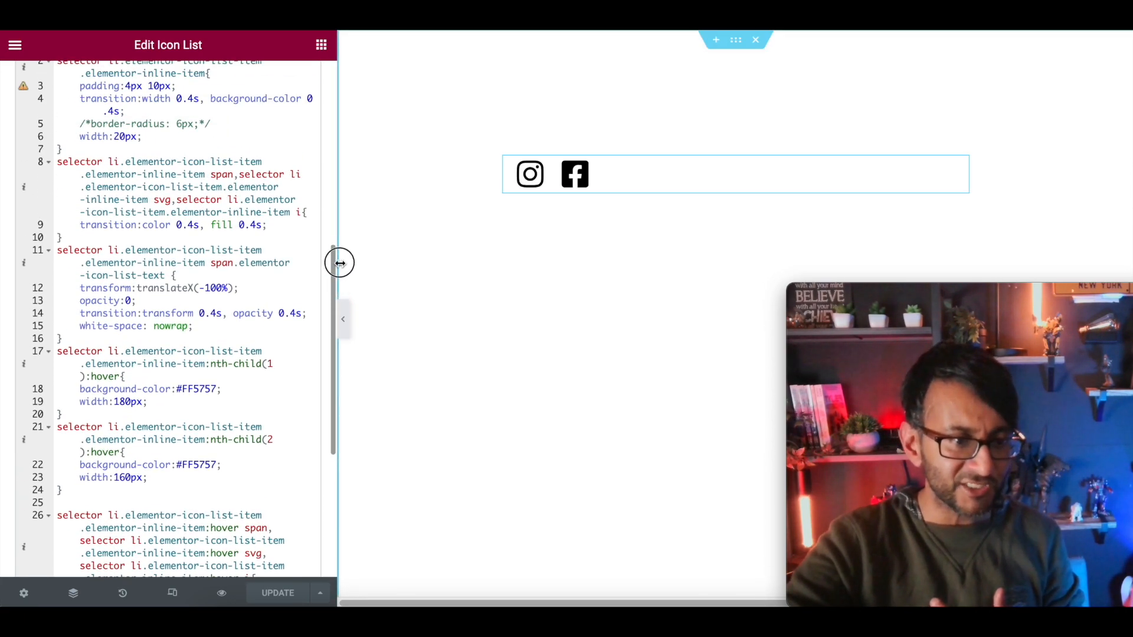
pyautogui.scroll(3)
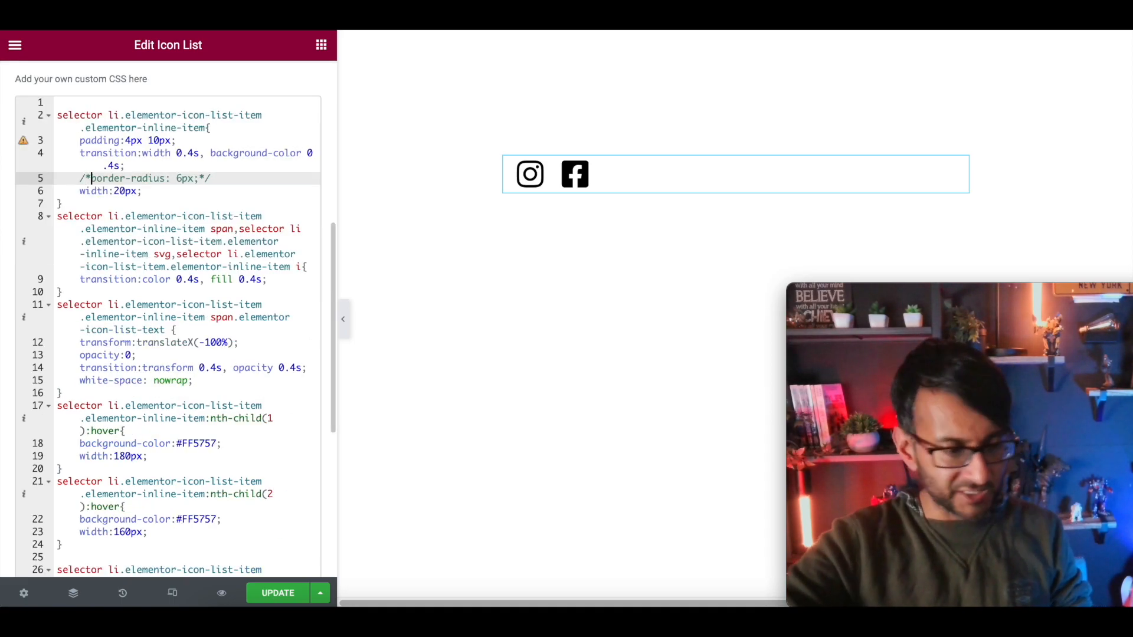
# Step: Change the nth-child(1):hover background-color to #0000FF and test the hover on the icons
pyautogui.click(93, 178)
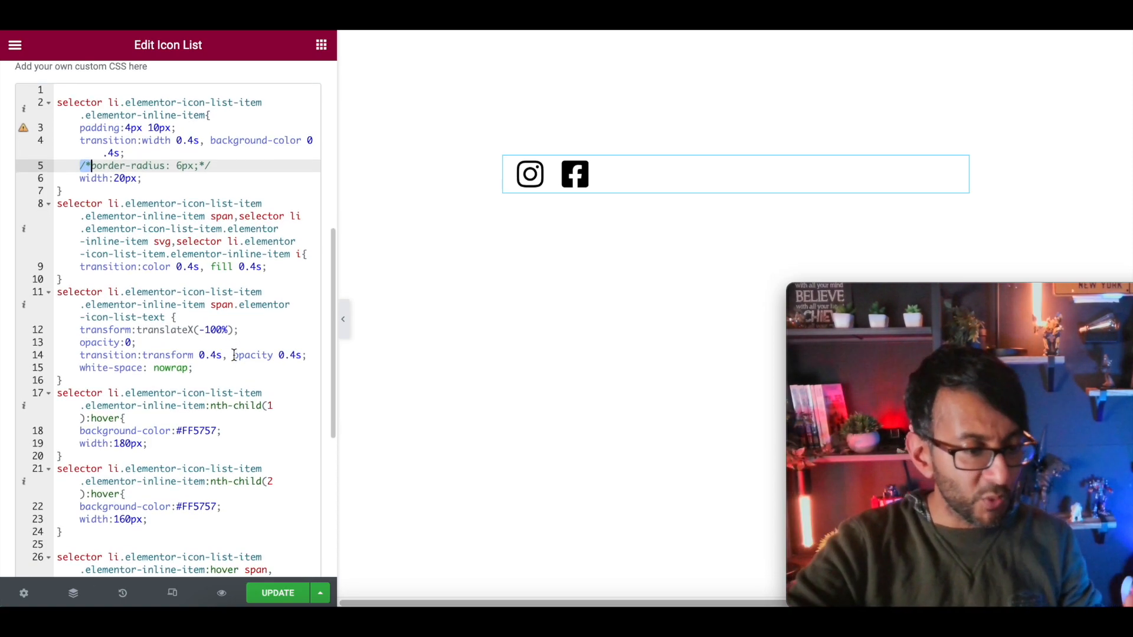
pyautogui.scroll(-3)
pyautogui.write('000')
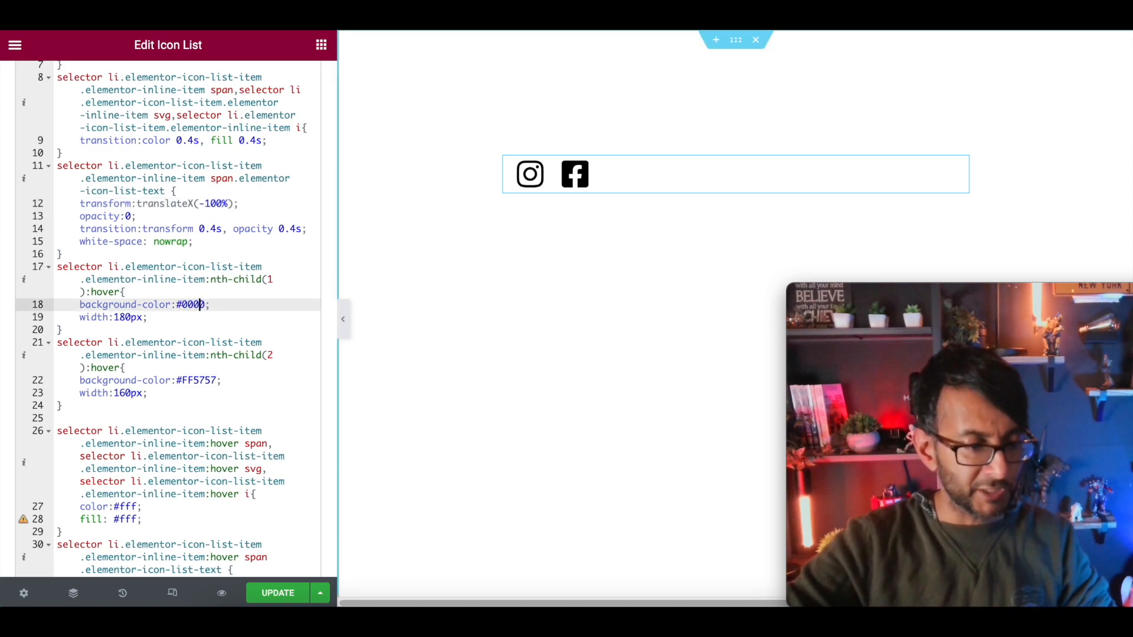
pyautogui.write('FF')
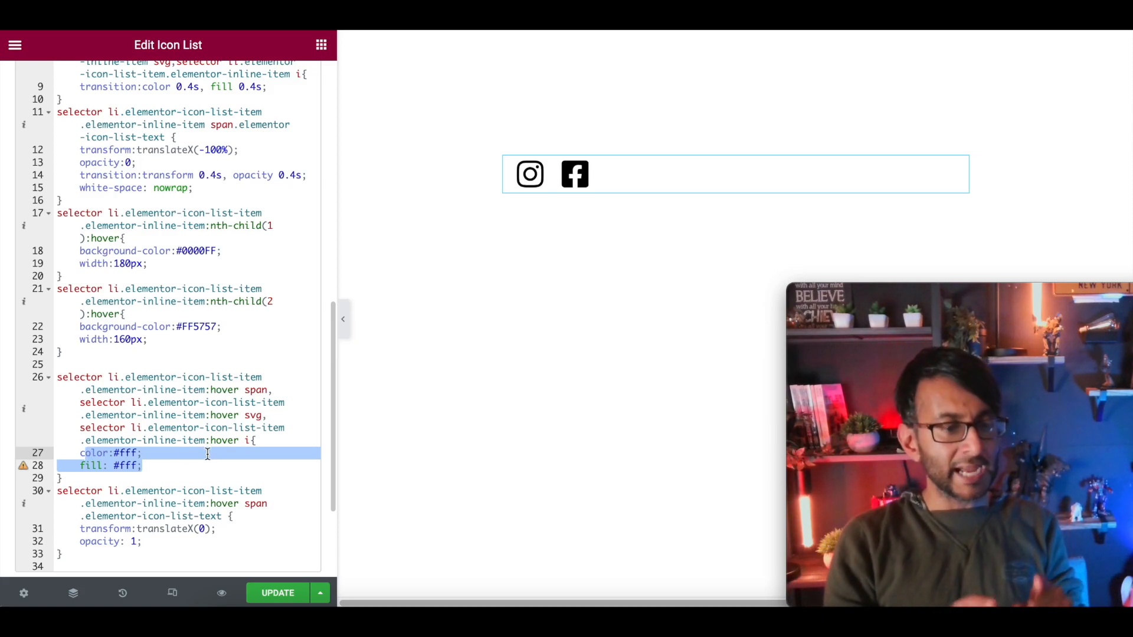
pyautogui.click(564, 185)
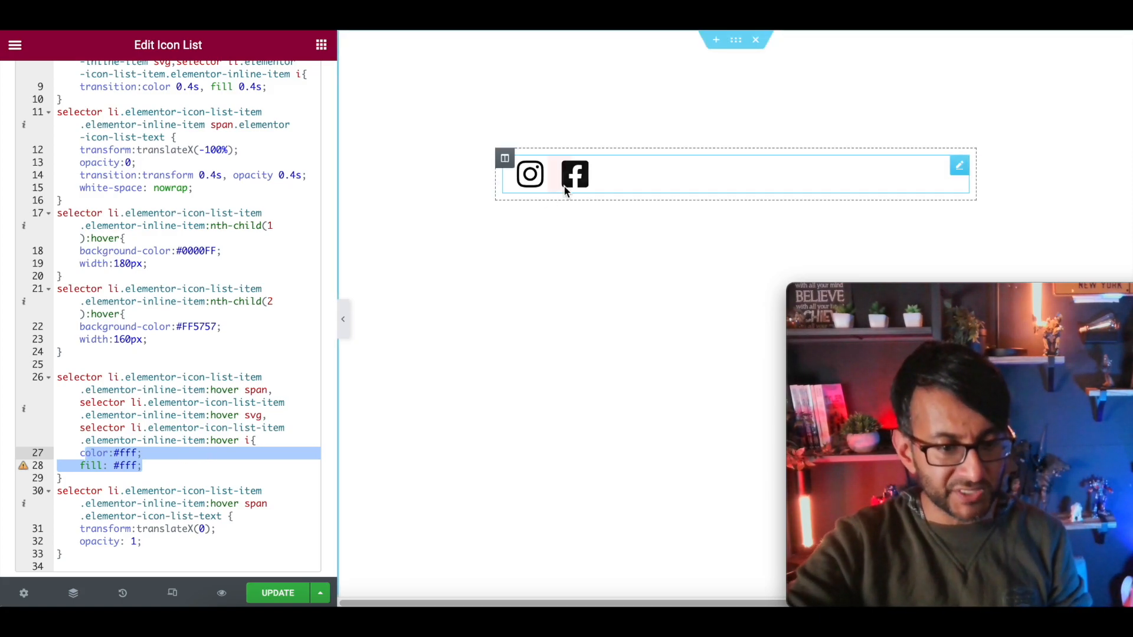
pyautogui.moveTo(574, 174)
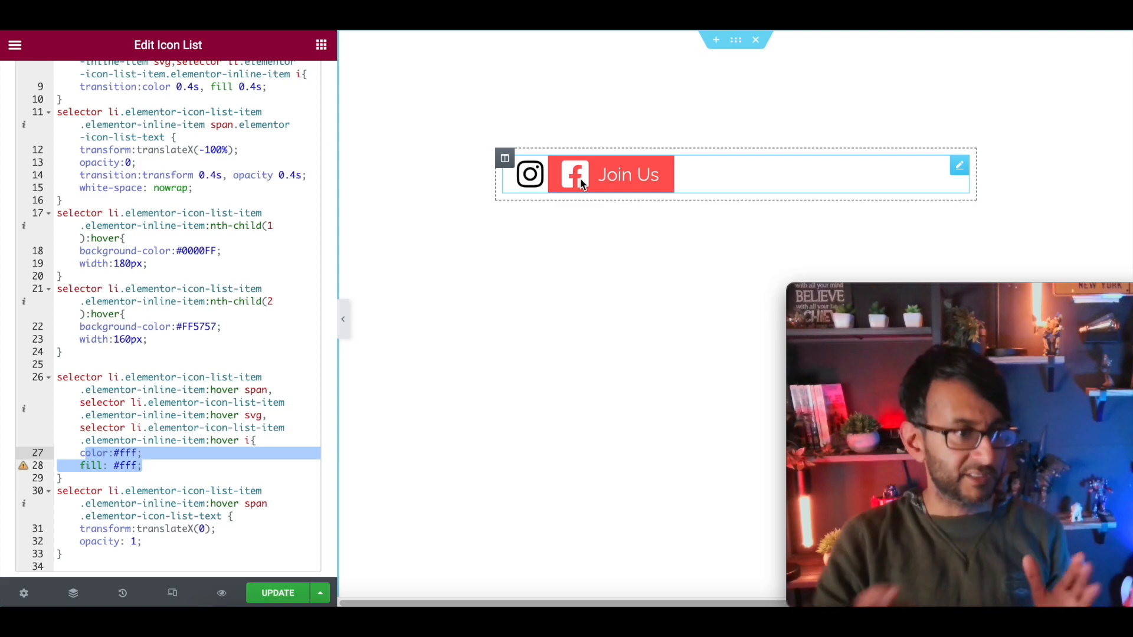
# Step: Revisit the text styling and custom CSS, then return to the icon list items
pyautogui.click(168, 81)
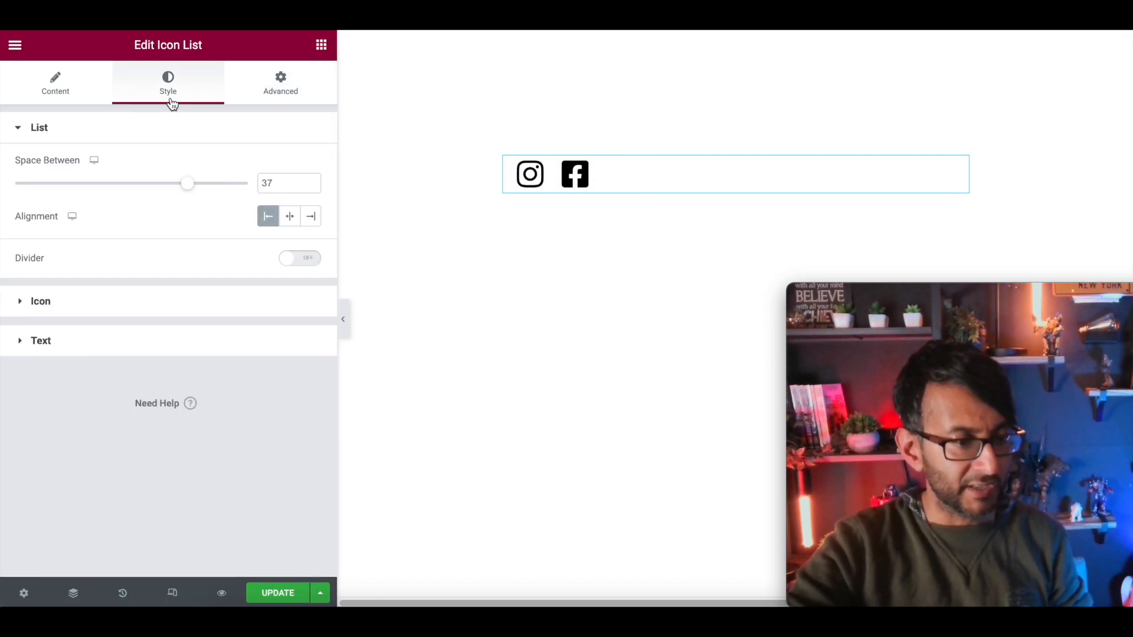
pyautogui.click(41, 341)
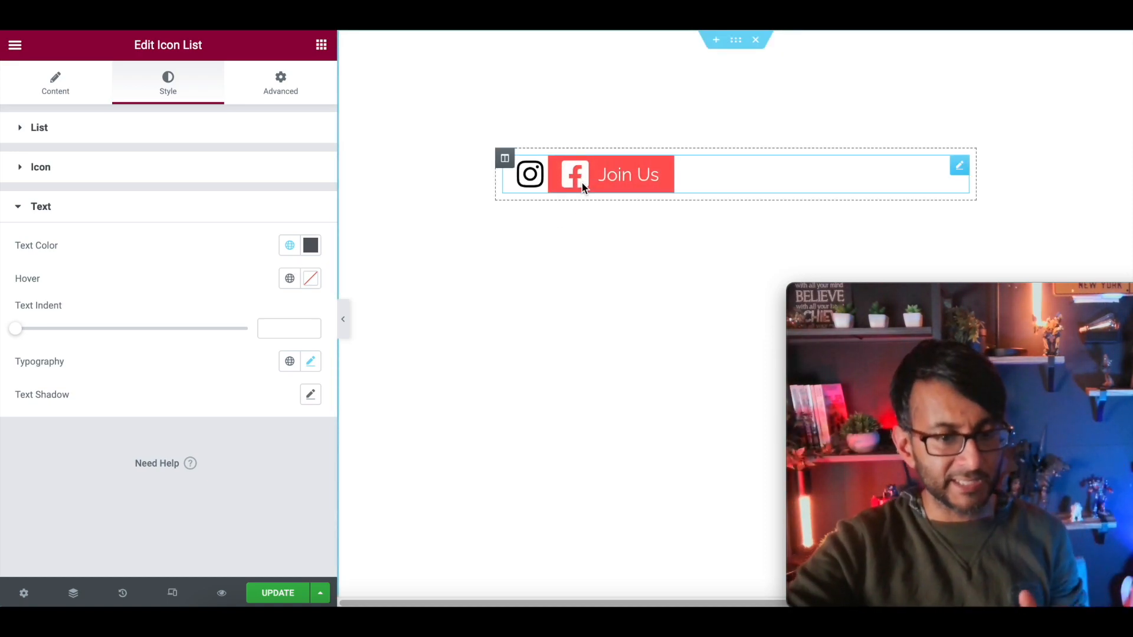
pyautogui.click(281, 81)
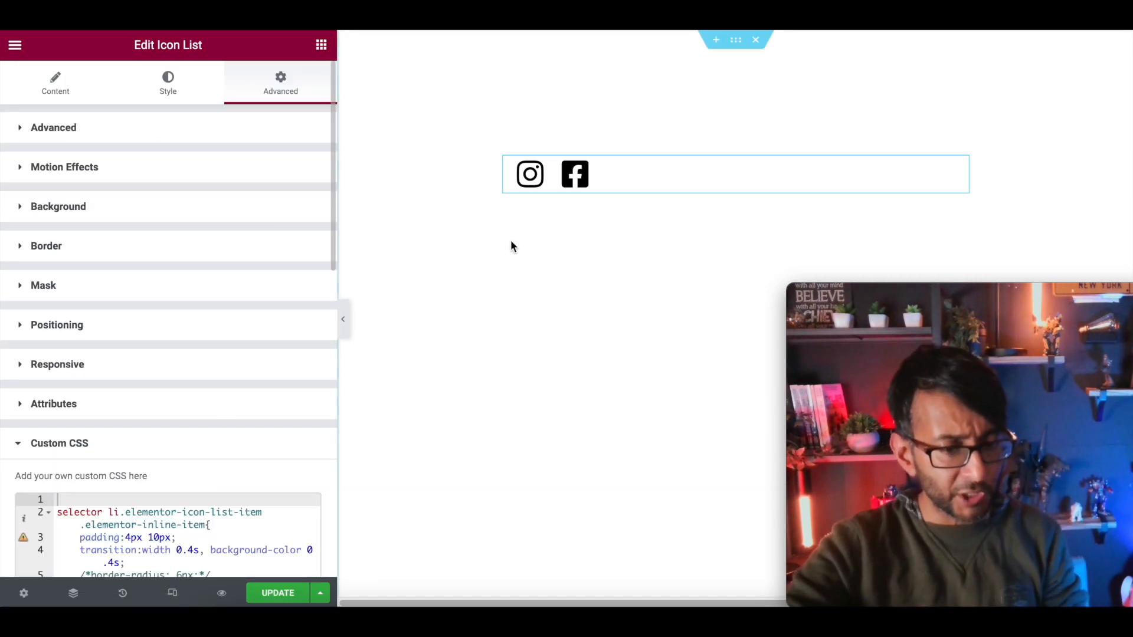
pyautogui.scroll(-3)
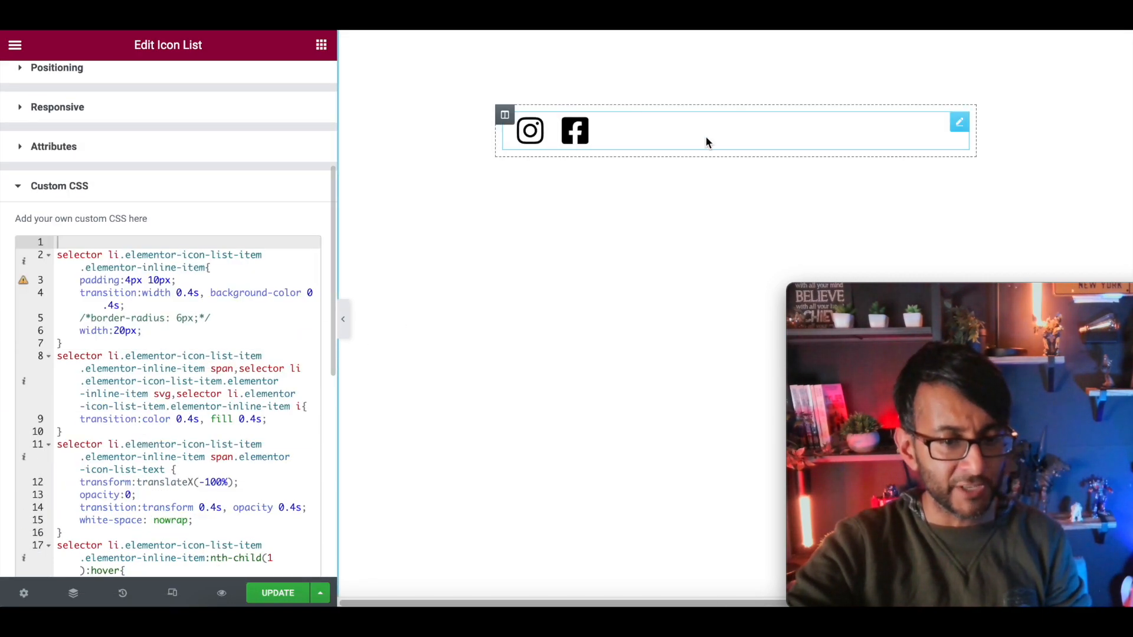
pyautogui.click(55, 82)
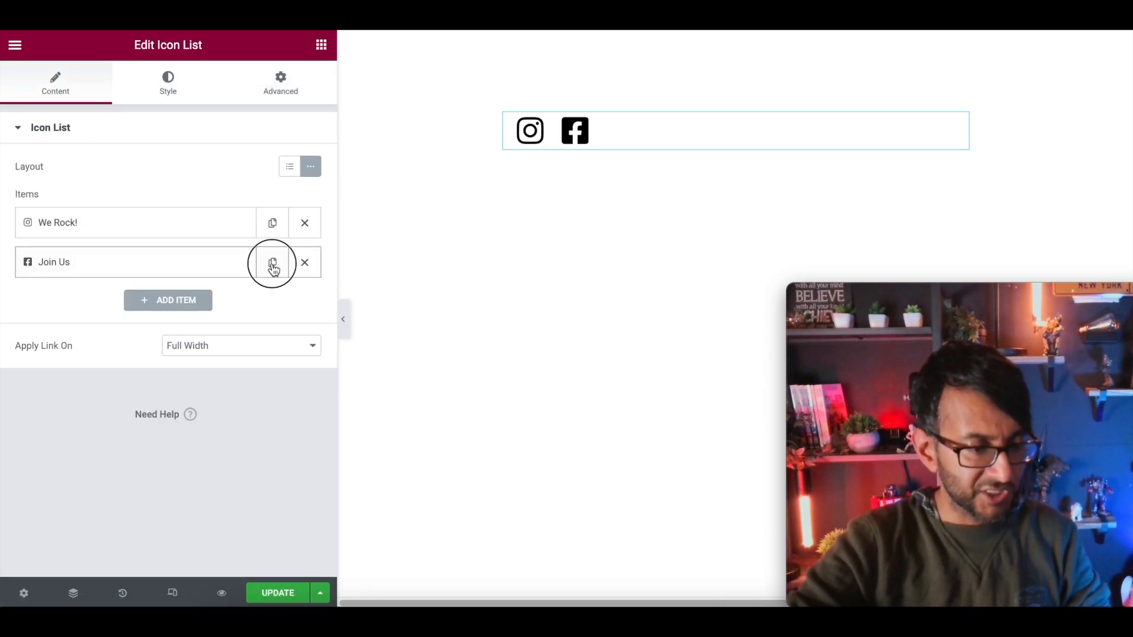
# Step: Add a third item 'Imran is here!' with a winking grin icon and a page link
pyautogui.click(273, 262)
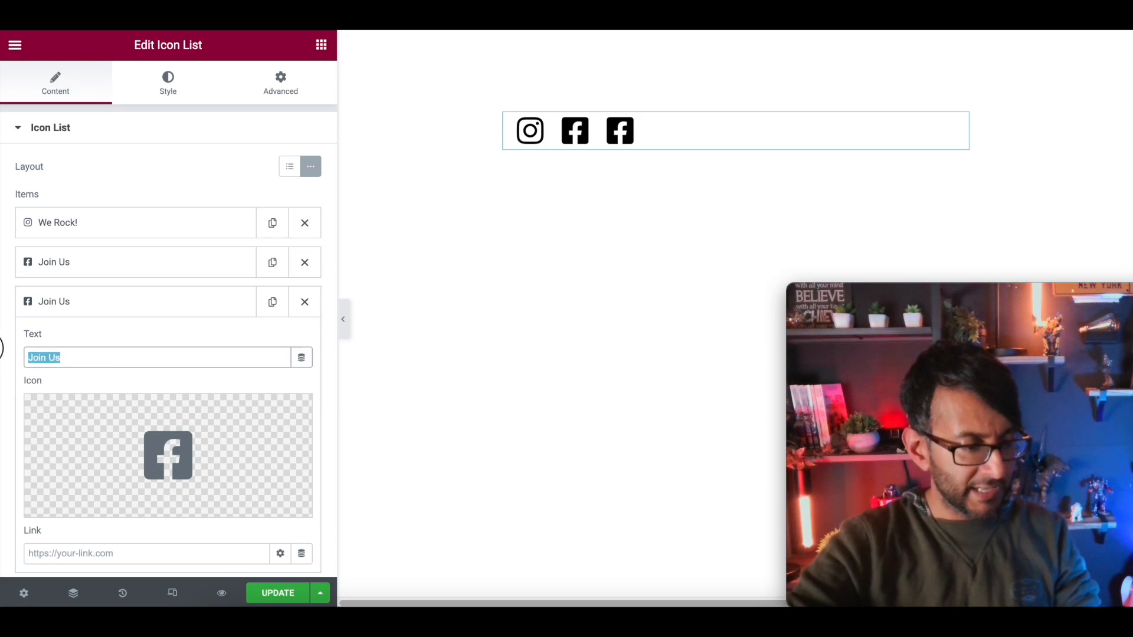
pyautogui.write('Cont')
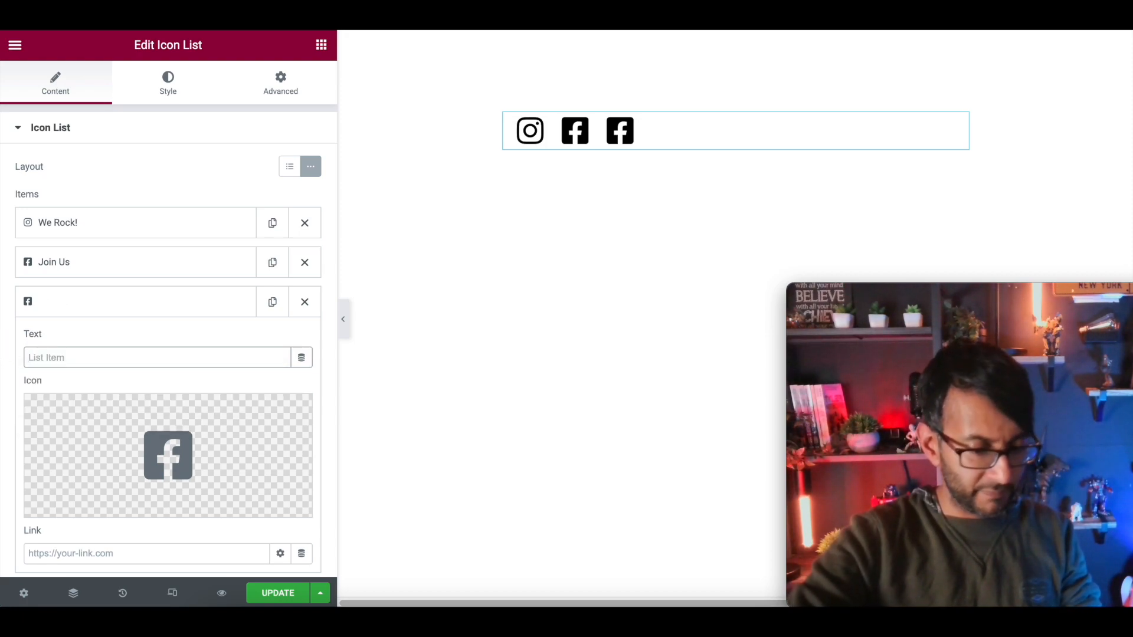
pyautogui.write('Imran is here')
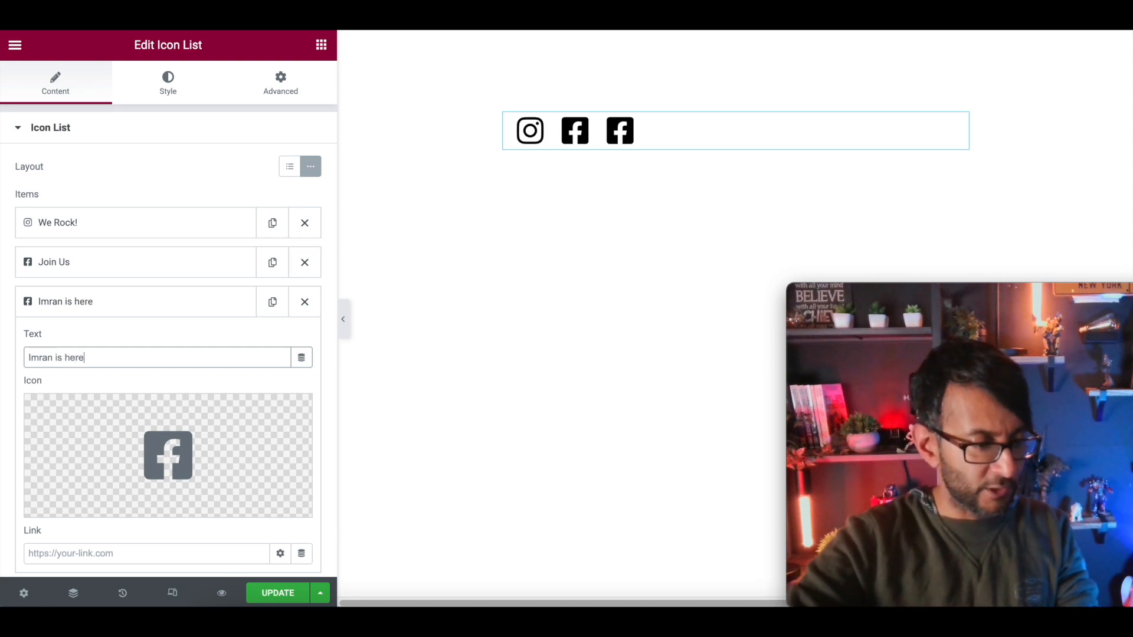
pyautogui.write('!')
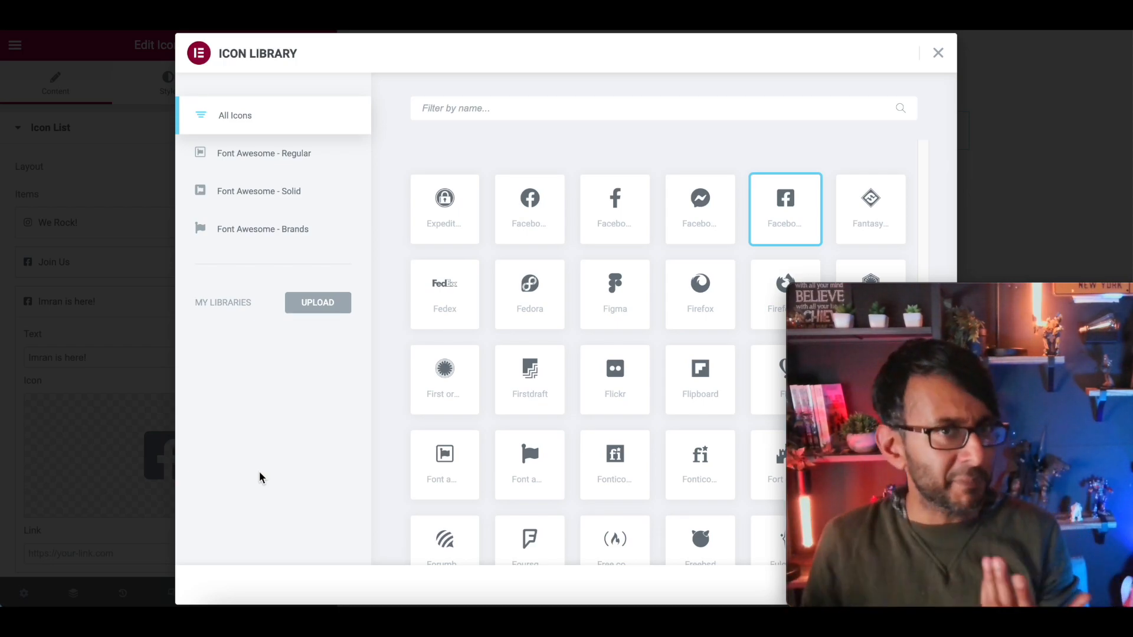
pyautogui.moveTo(306, 408)
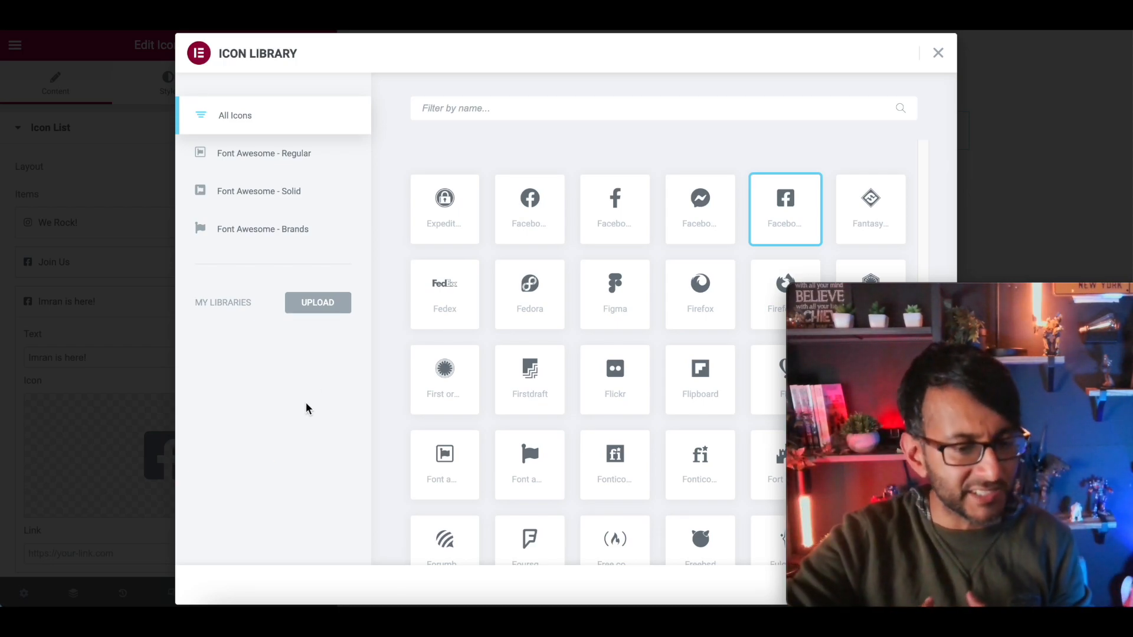
pyautogui.write('grin')
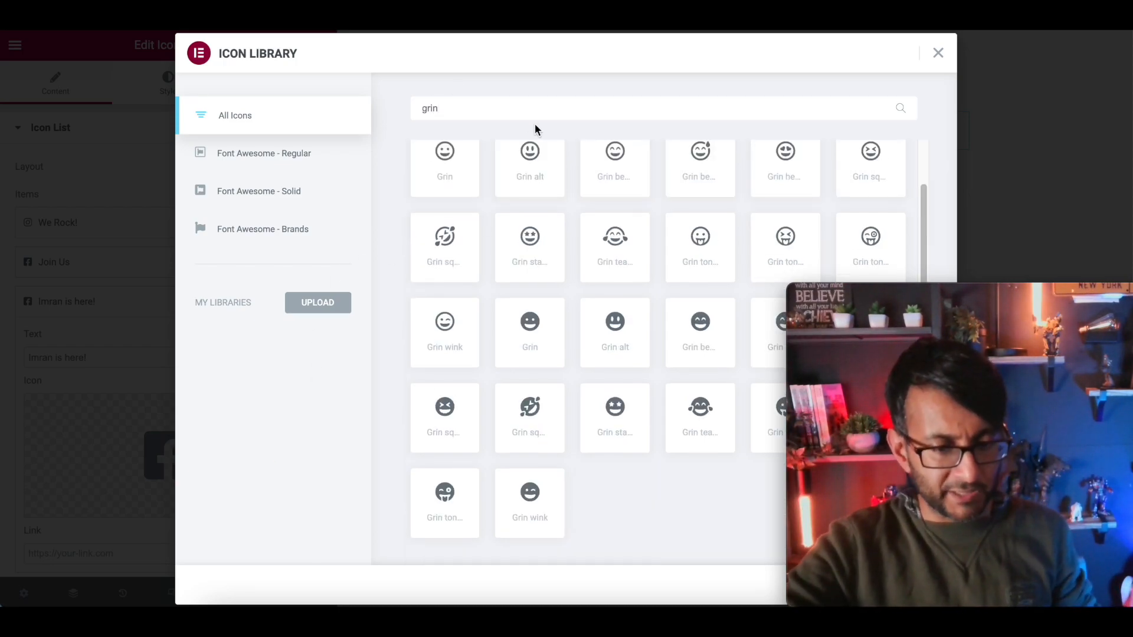
pyautogui.click(444, 321)
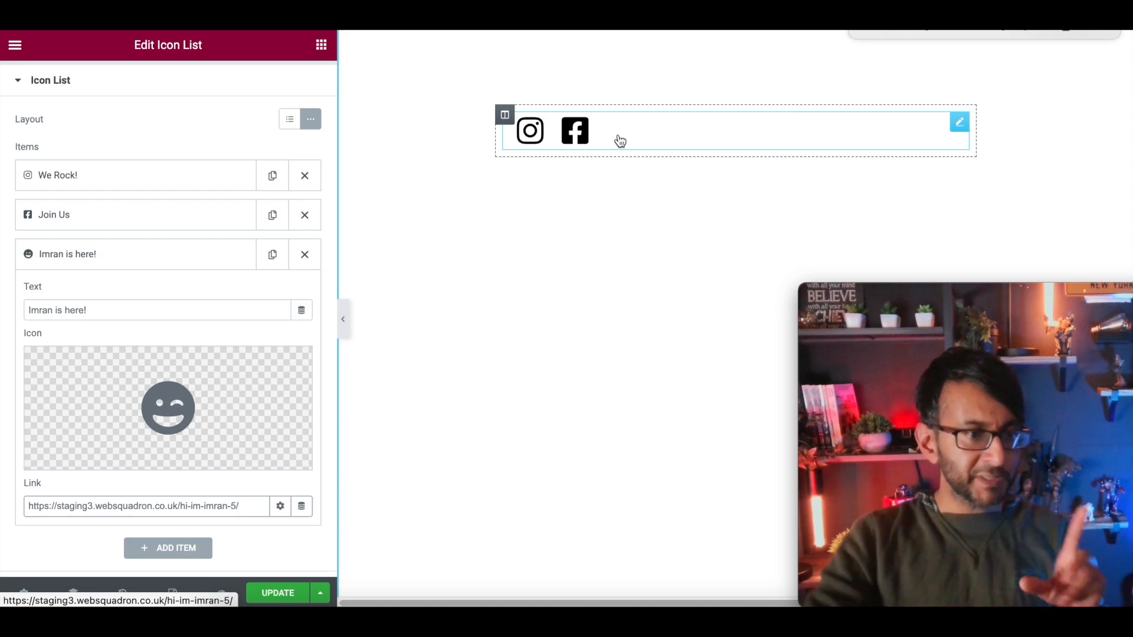
# Step: In the nth-child(3):hover CSS rule, set background-color #000000 and width 220px
pyautogui.click(280, 81)
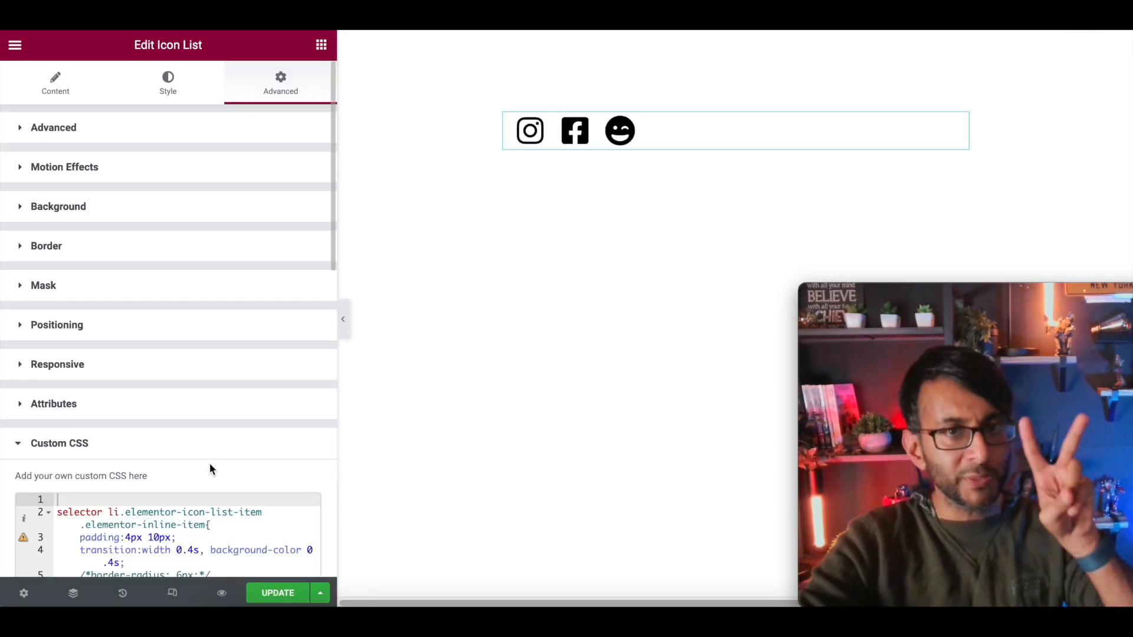
pyautogui.scroll(-3)
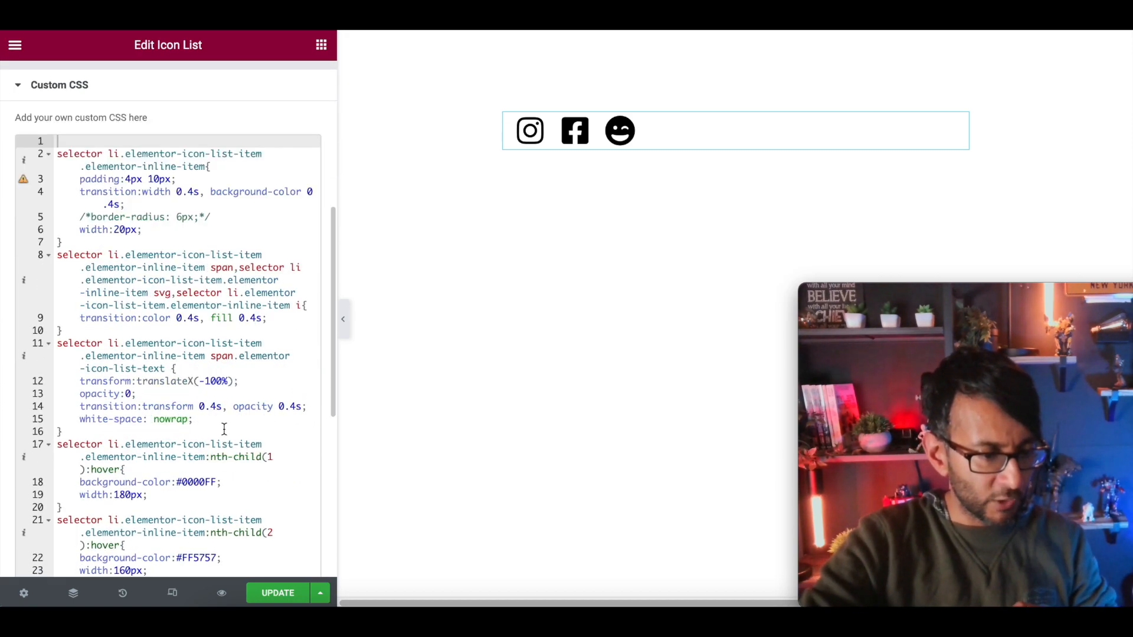
pyautogui.scroll(-3)
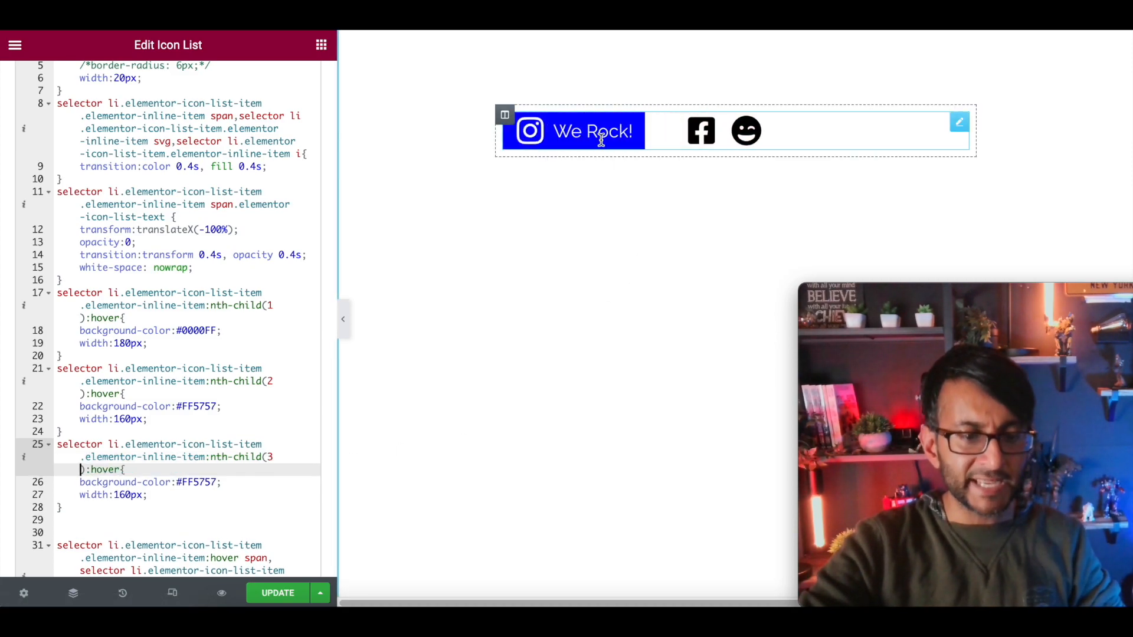
pyautogui.moveTo(617, 131)
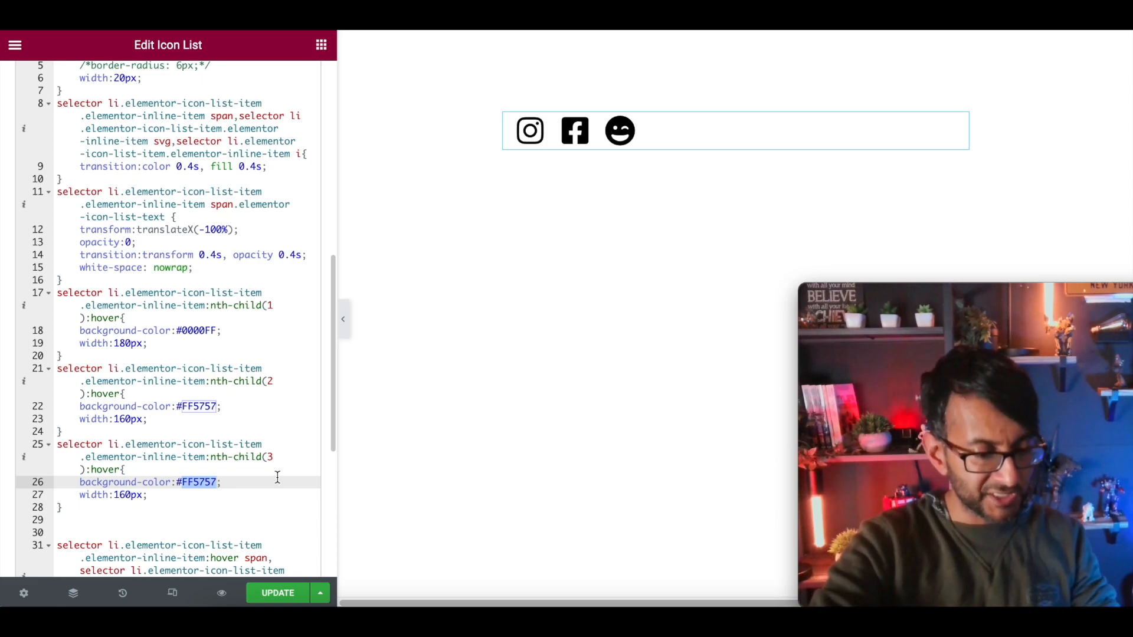
pyautogui.write('0')
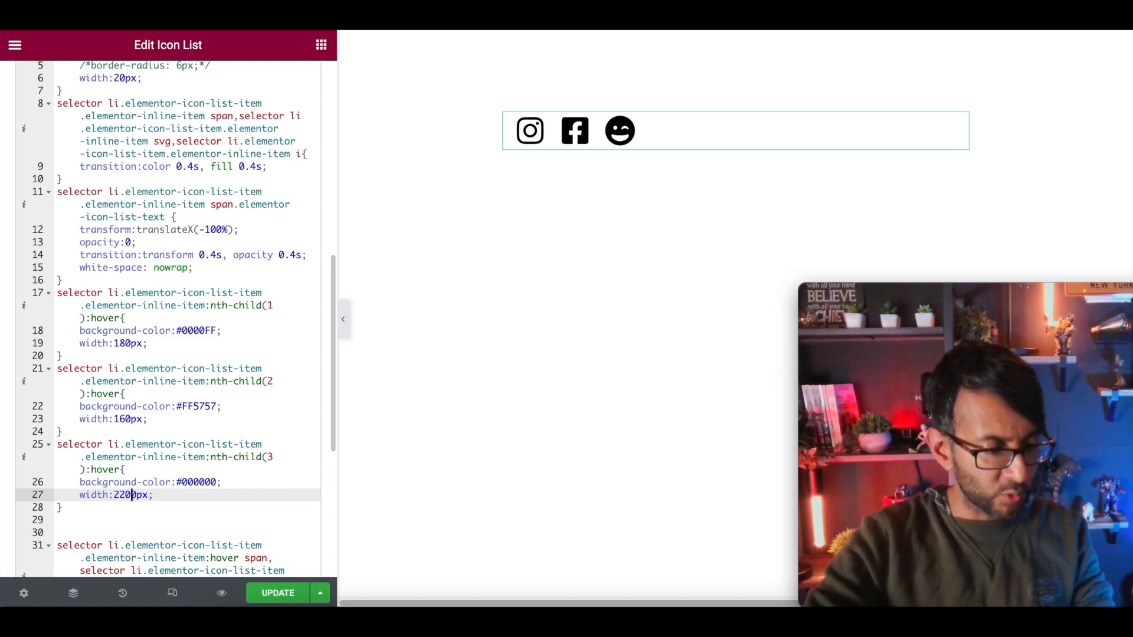
pyautogui.moveTo(619, 131)
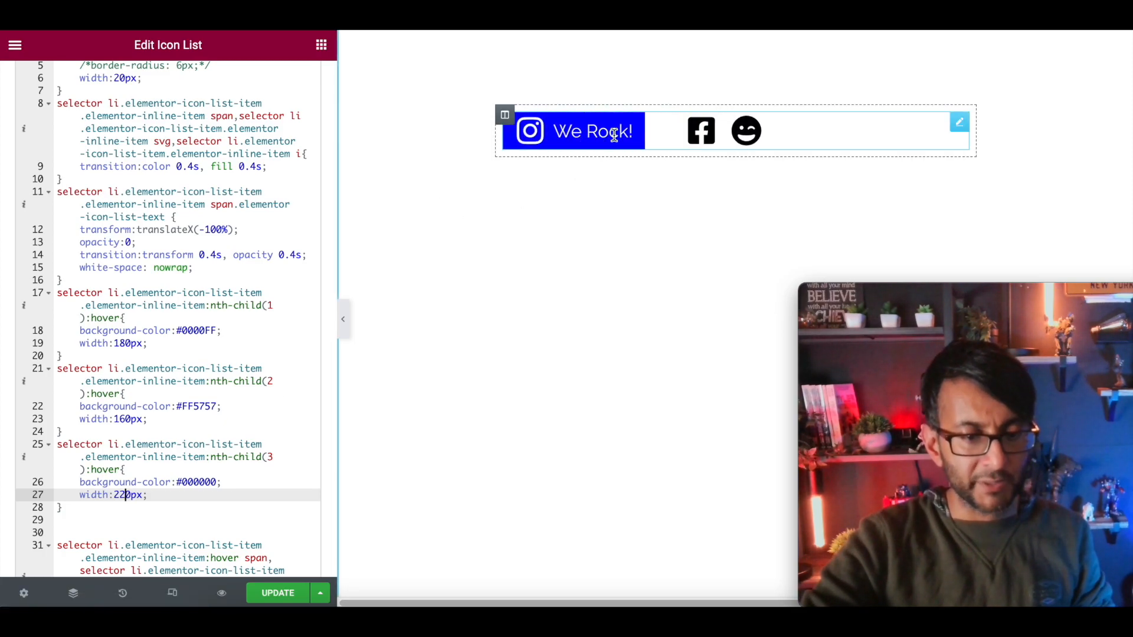
# Step: Duplicate the icon list, delete the copy's Instagram and Join Us items, and open its Custom CSS
pyautogui.rightClick(574, 131)
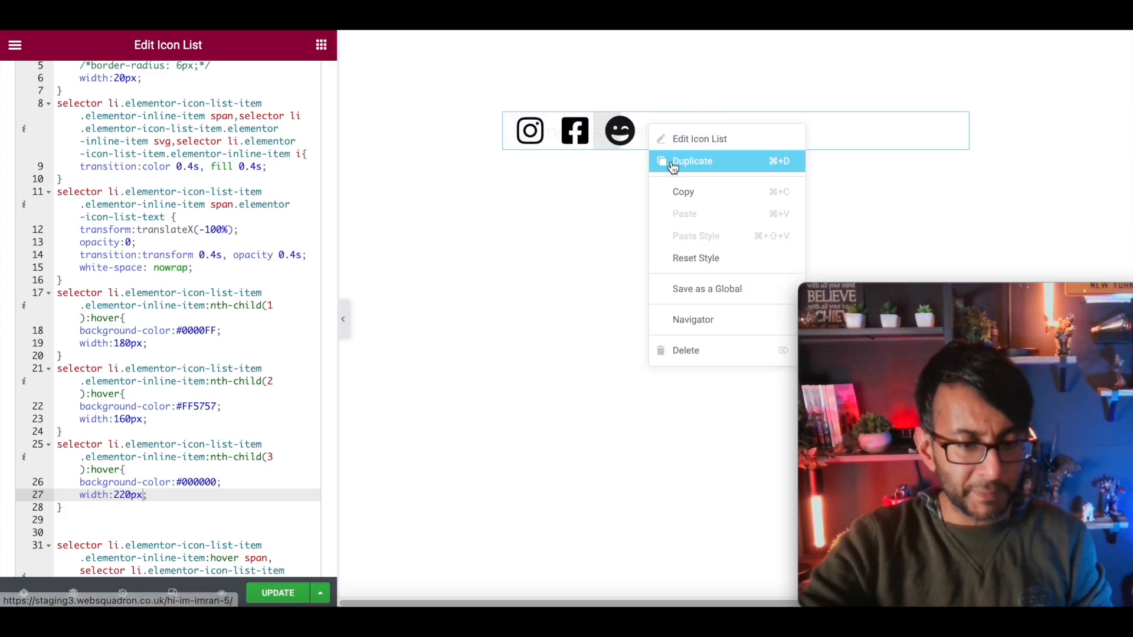
pyautogui.click(692, 161)
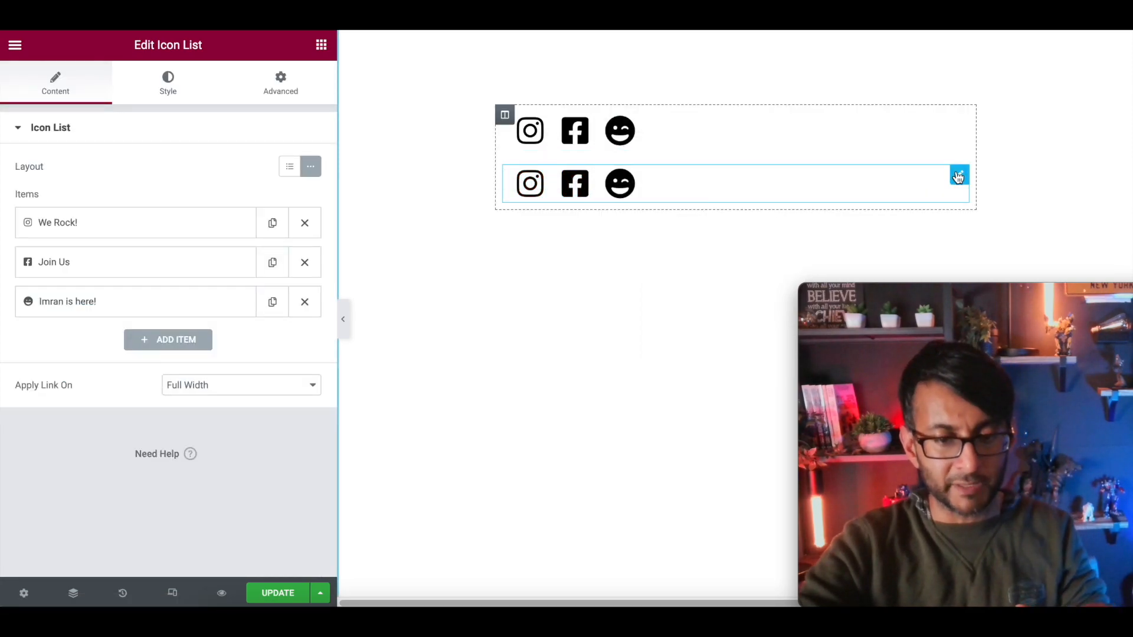
pyautogui.click(304, 222)
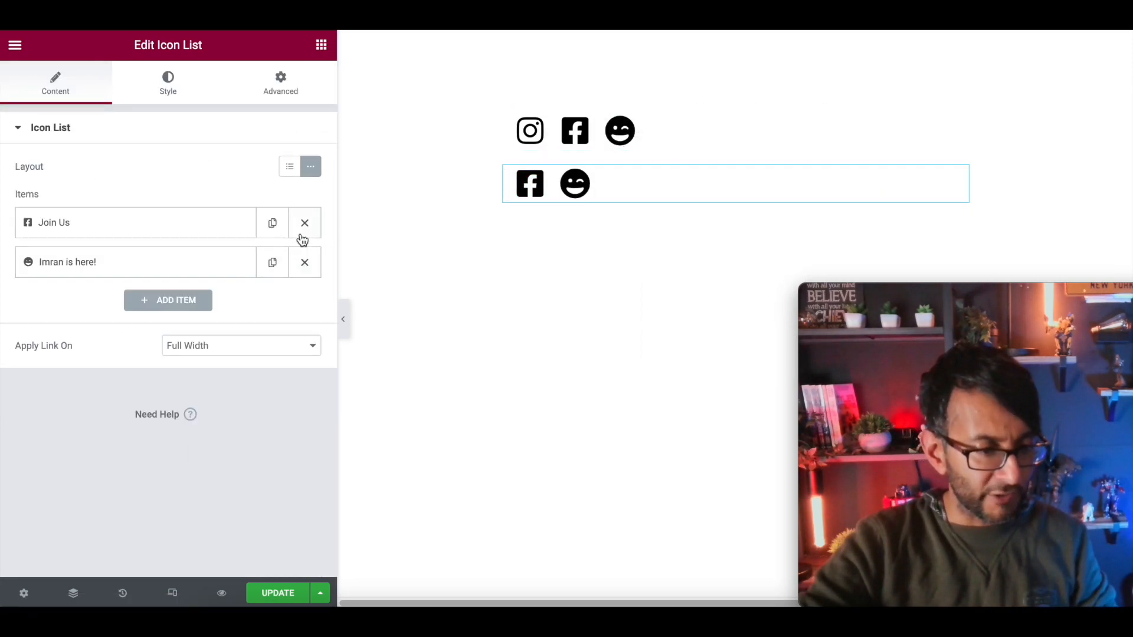
pyautogui.click(305, 222)
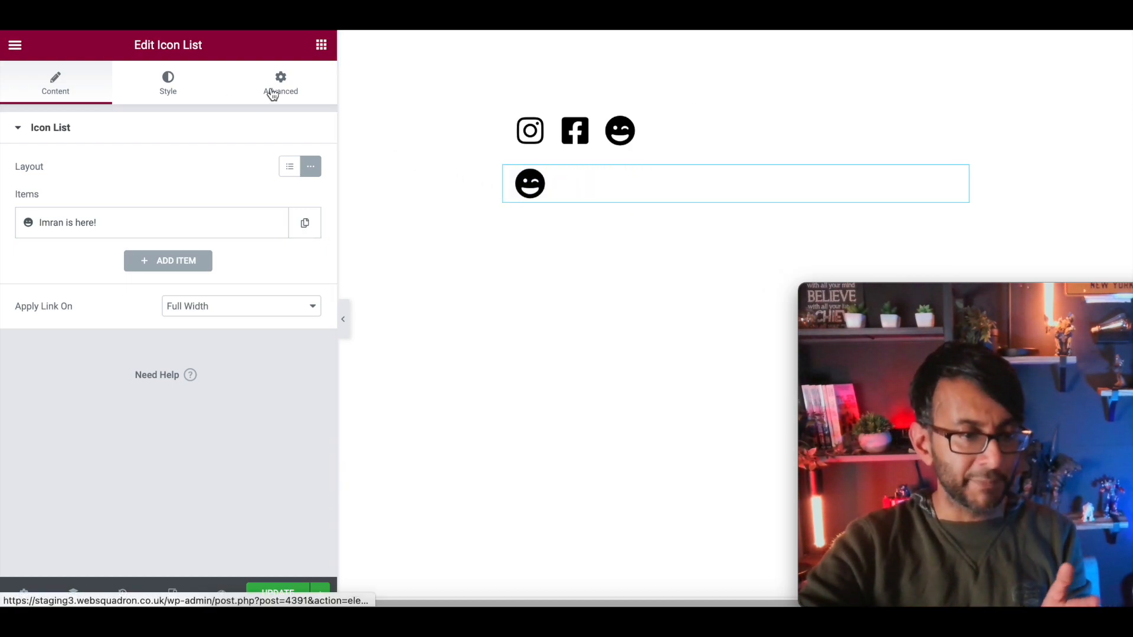
pyautogui.click(281, 81)
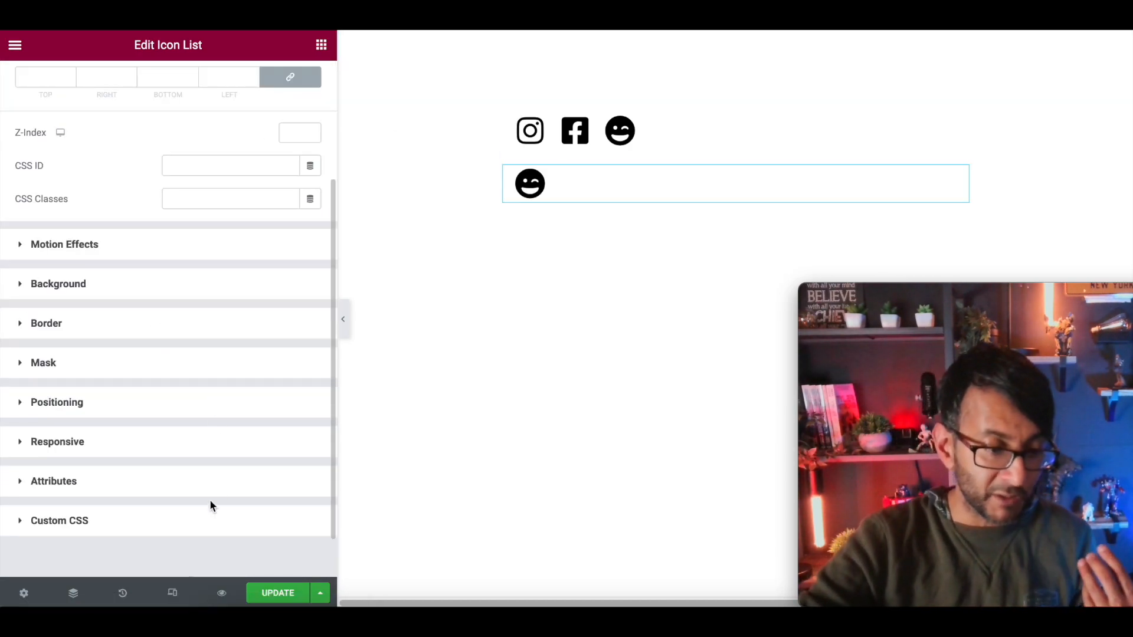
pyautogui.click(59, 521)
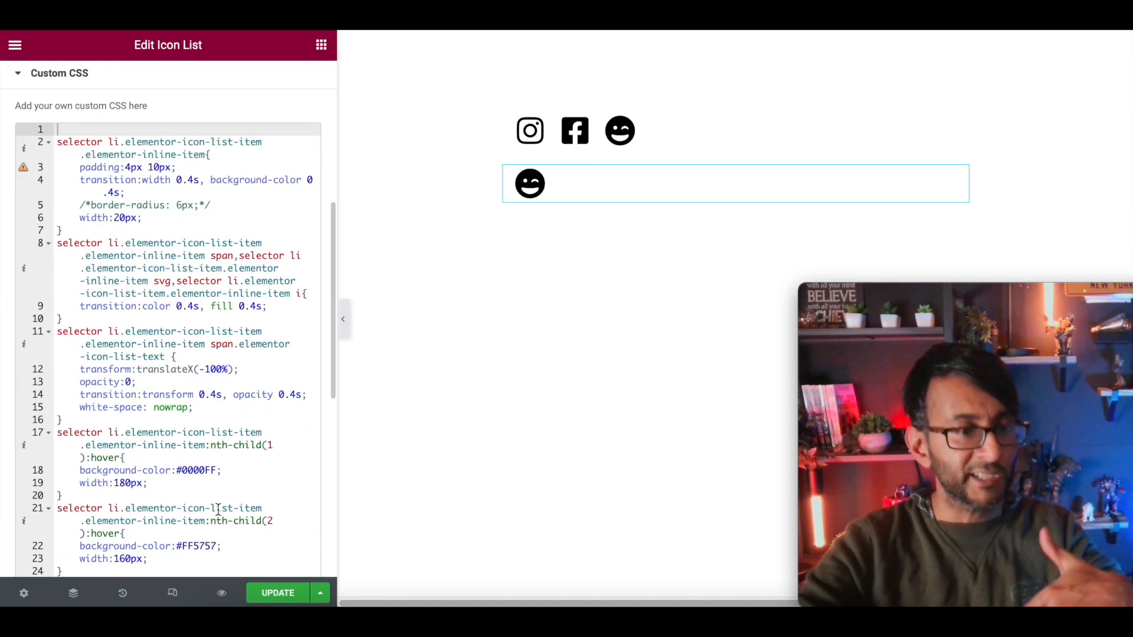
pyautogui.scroll(-3)
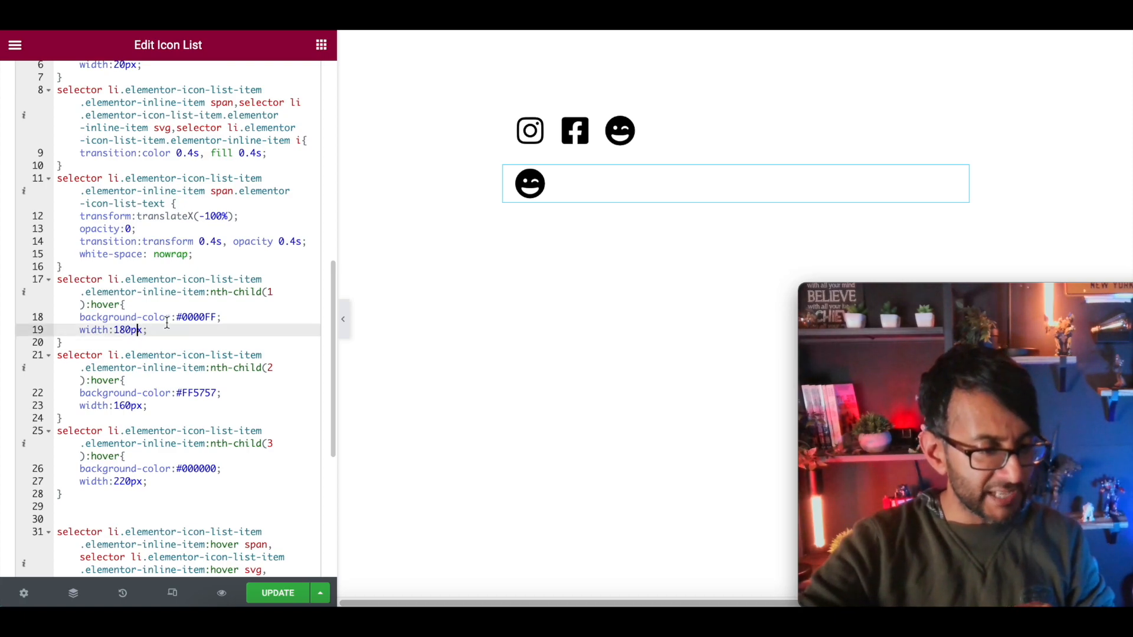
pyautogui.press('Backspace')
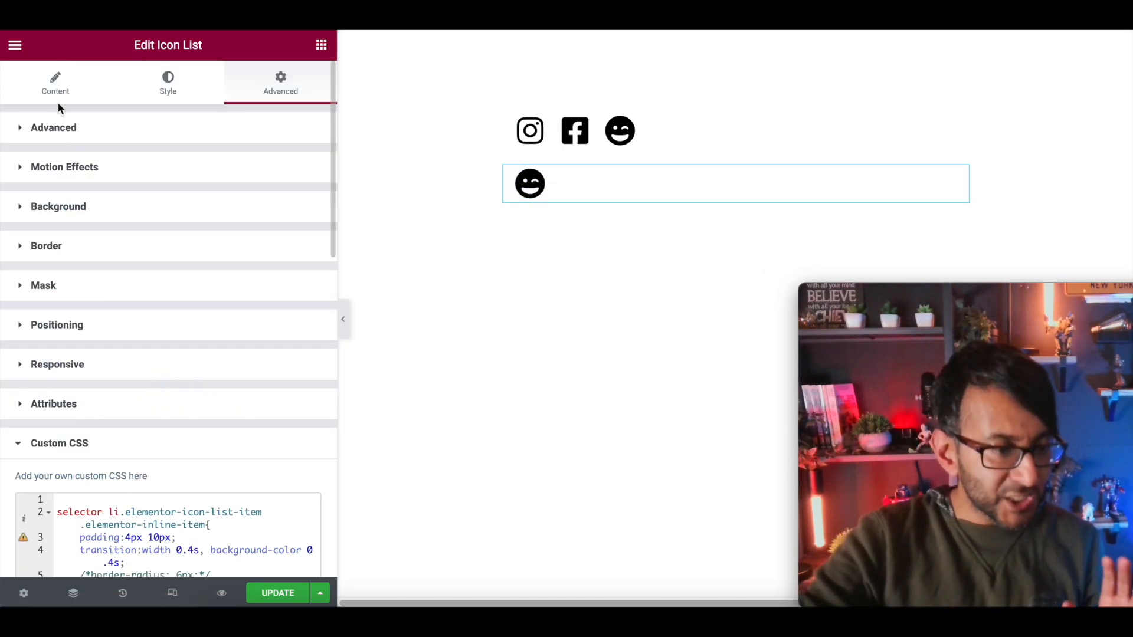
# Step: Rename the copy's item to text-only Home and comment out its transform line with /* */
pyautogui.click(55, 81)
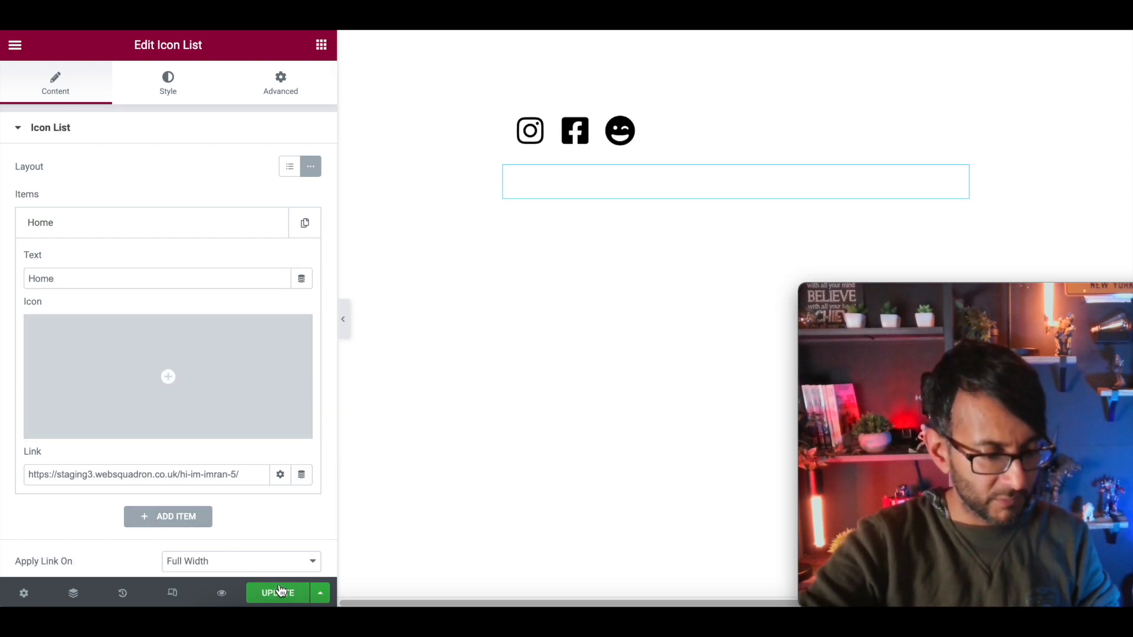
pyautogui.moveTo(278, 592)
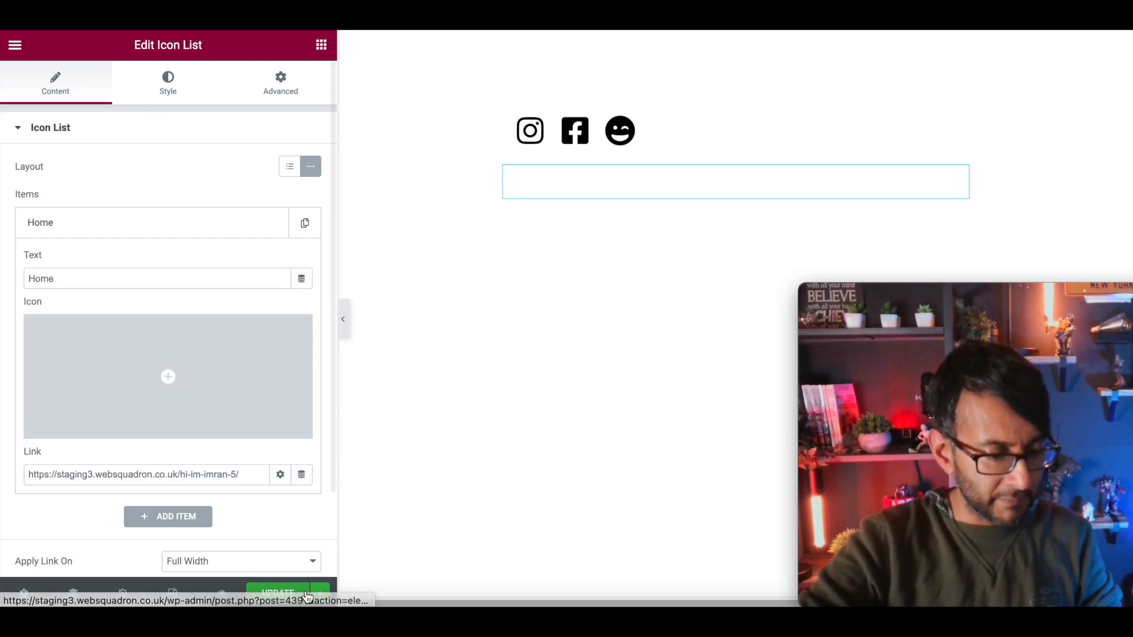
pyautogui.moveTo(243, 438)
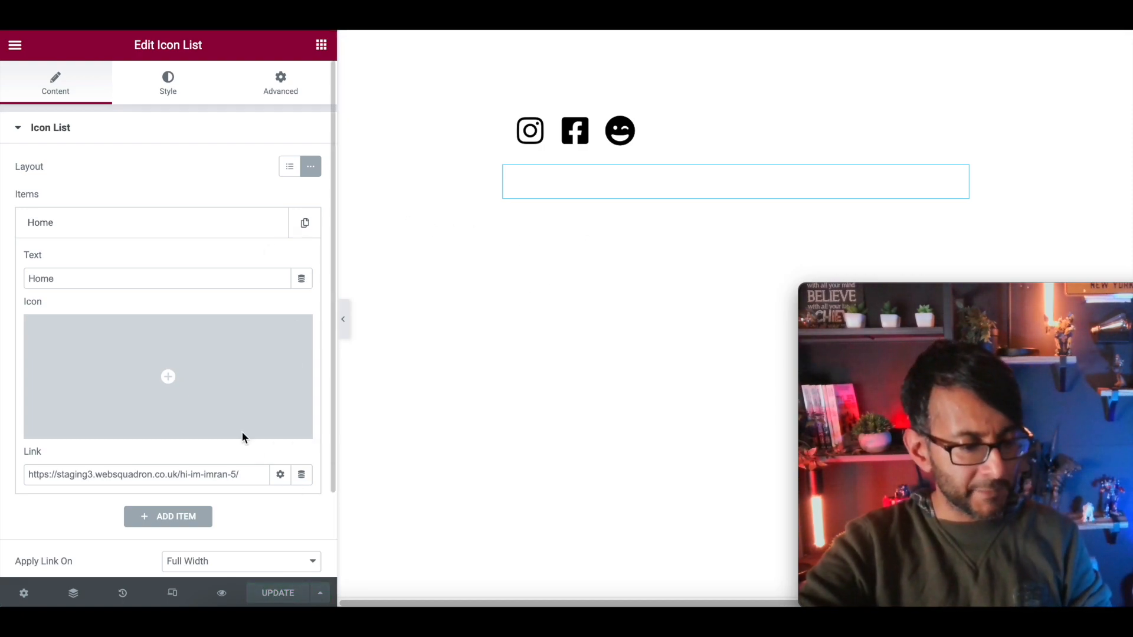
pyautogui.click(280, 81)
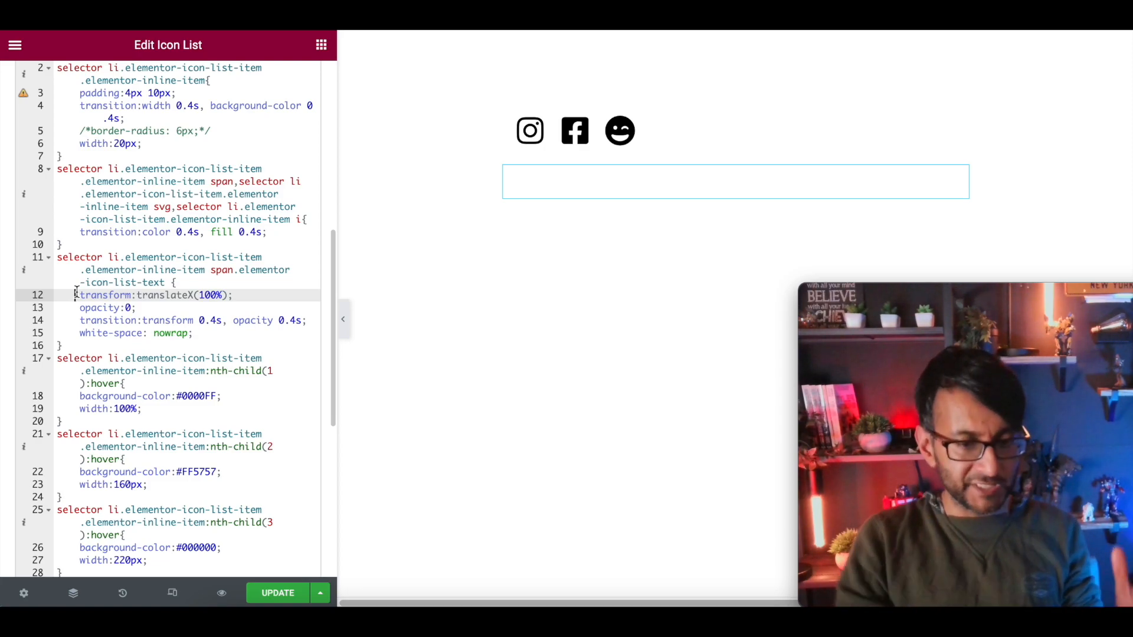
pyautogui.write('/*')
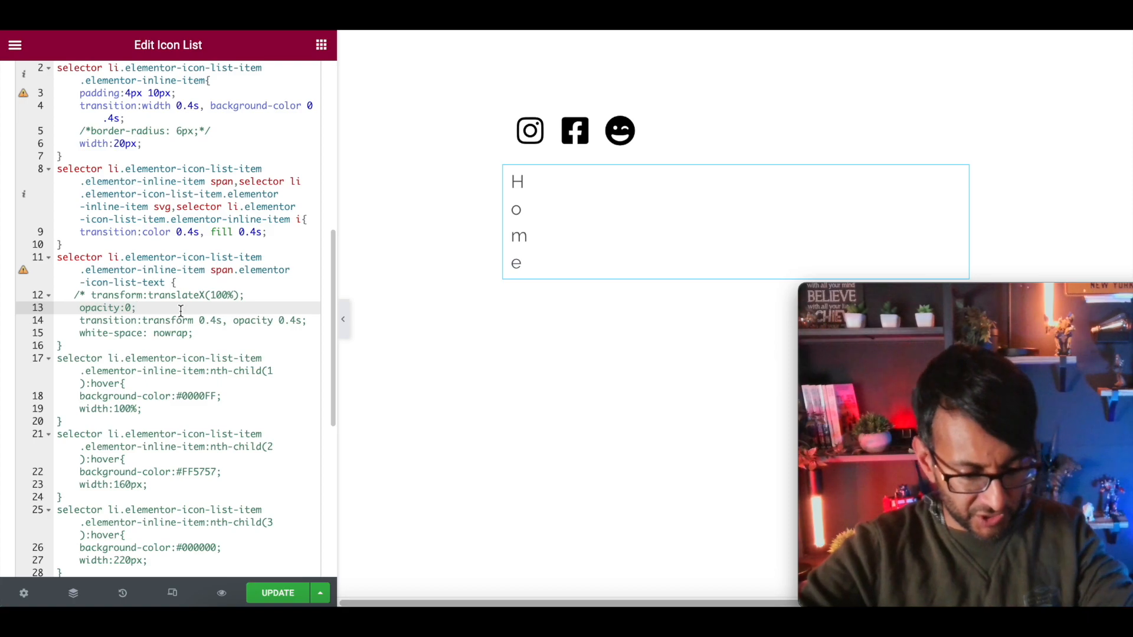
pyautogui.write('*/')
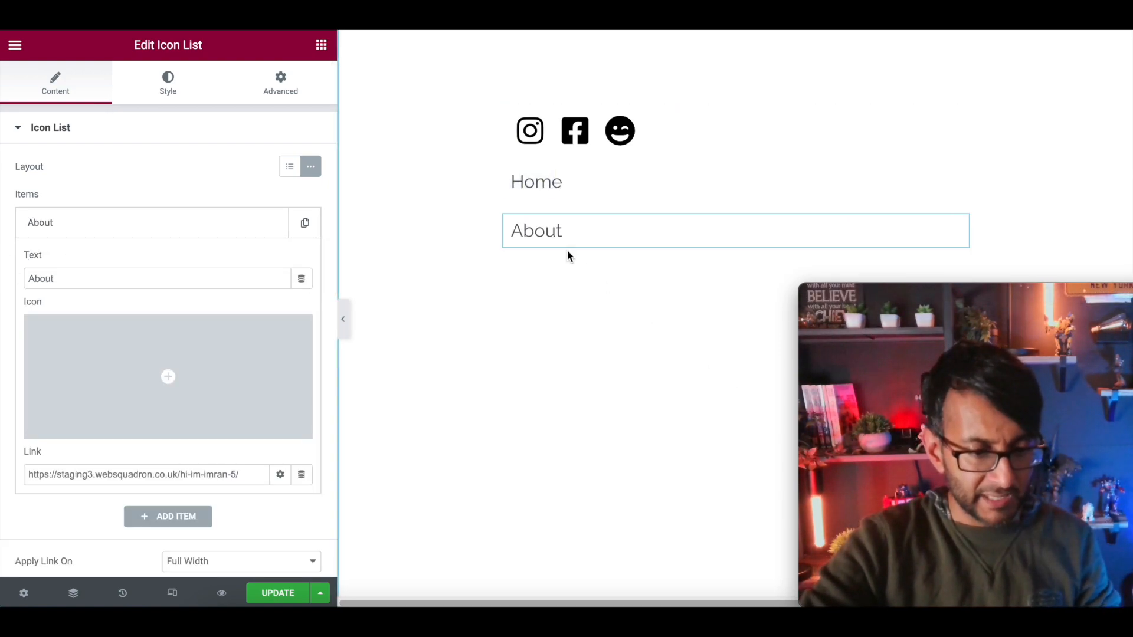
# Step: Select the copied About list on the canvas to preview its full-width blue hover bar
pyautogui.click(537, 231)
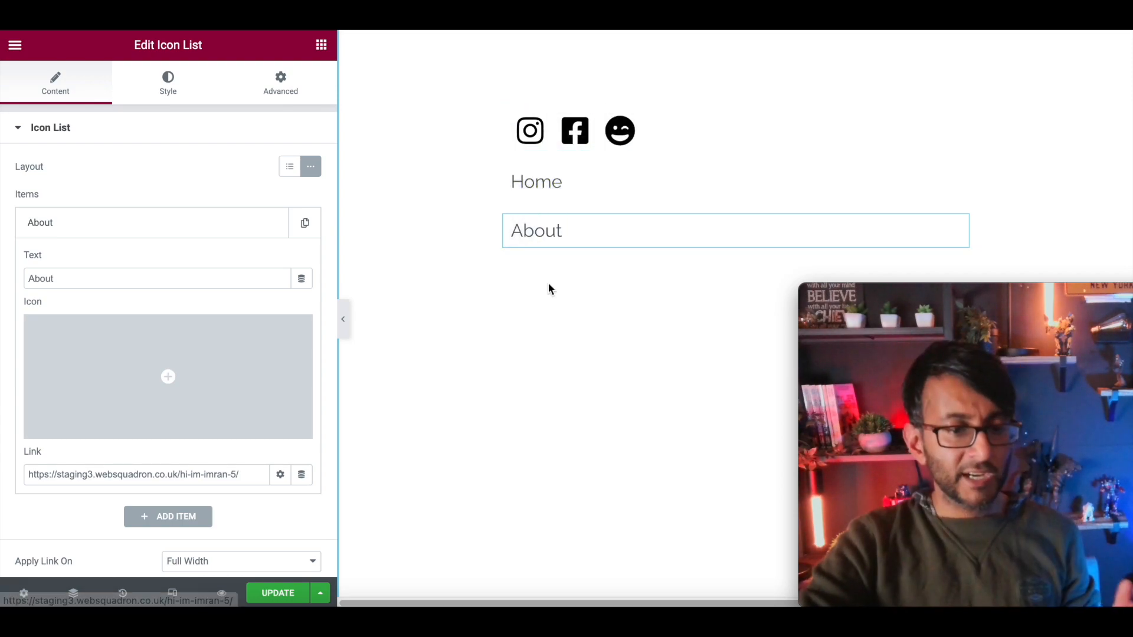
pyautogui.click(536, 231)
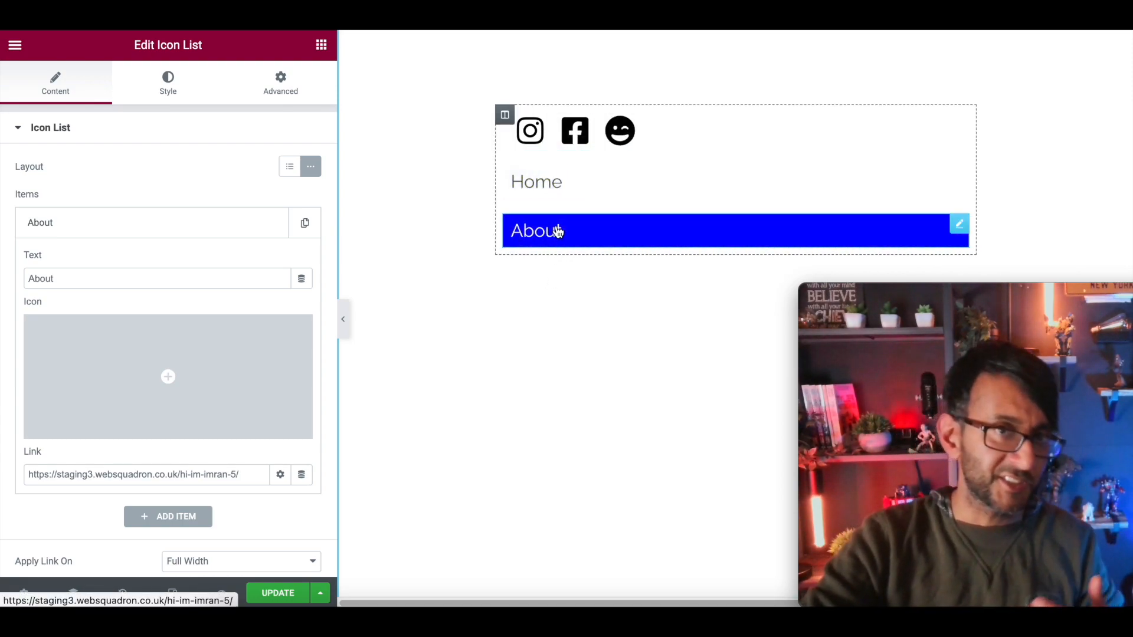
pyautogui.moveTo(554, 264)
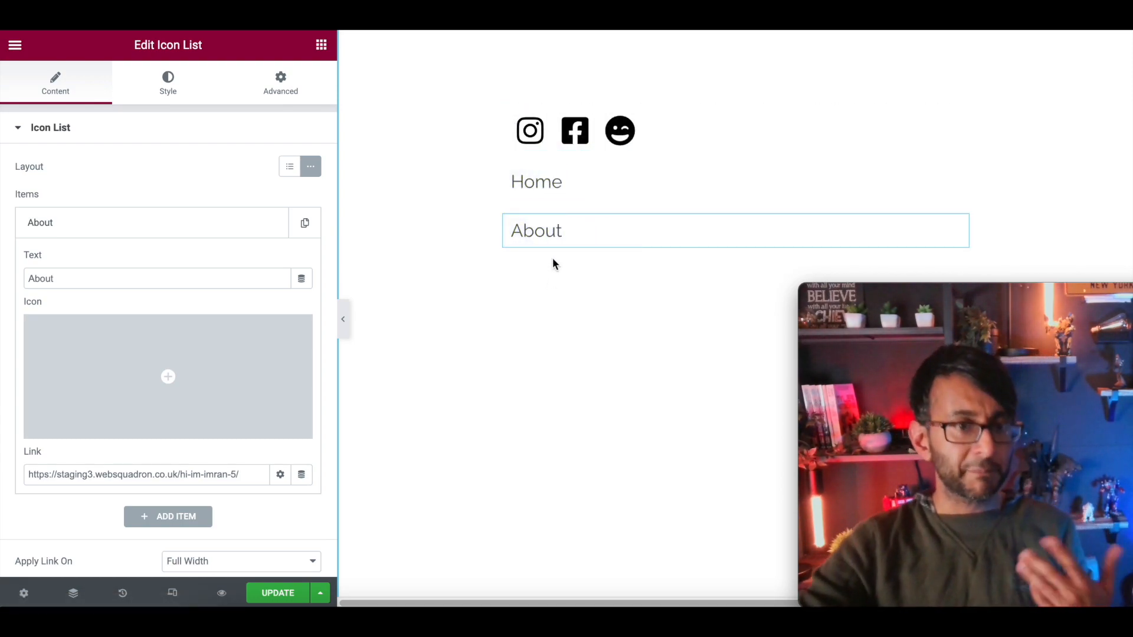
pyautogui.click(536, 231)
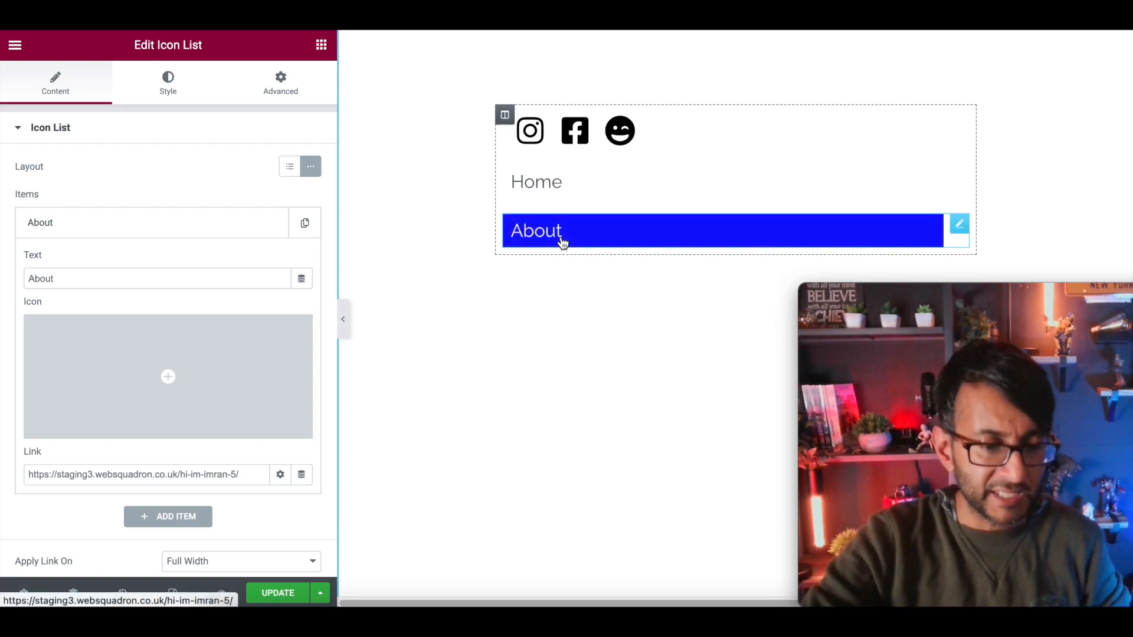
pyautogui.moveTo(888, 233)
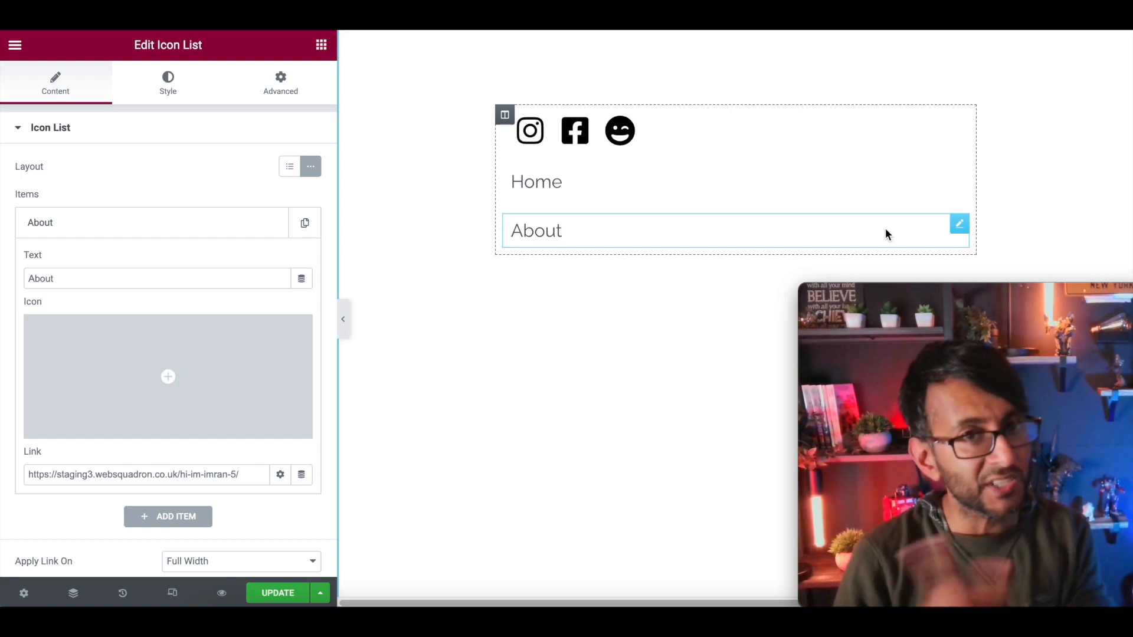
pyautogui.moveTo(857, 248)
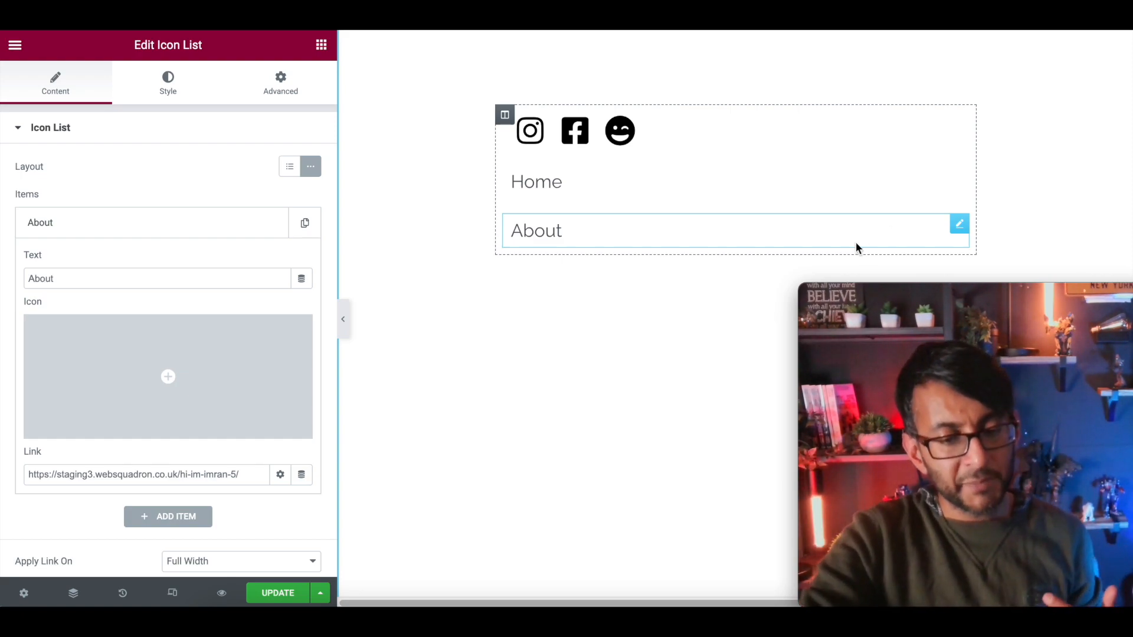
pyautogui.moveTo(802, 234)
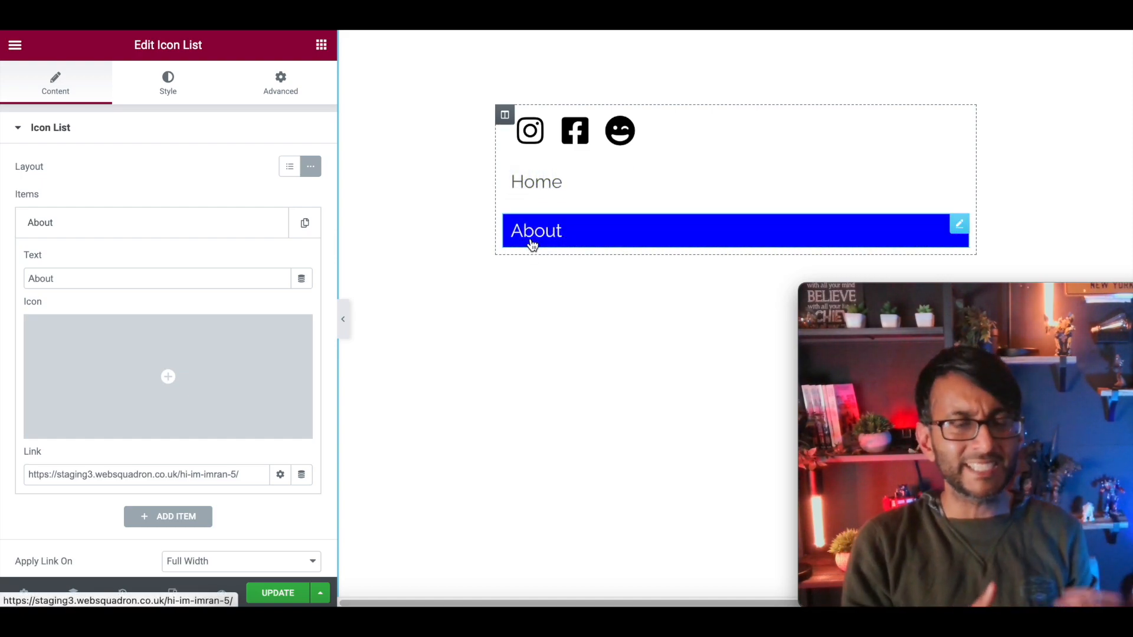
pyautogui.click(280, 82)
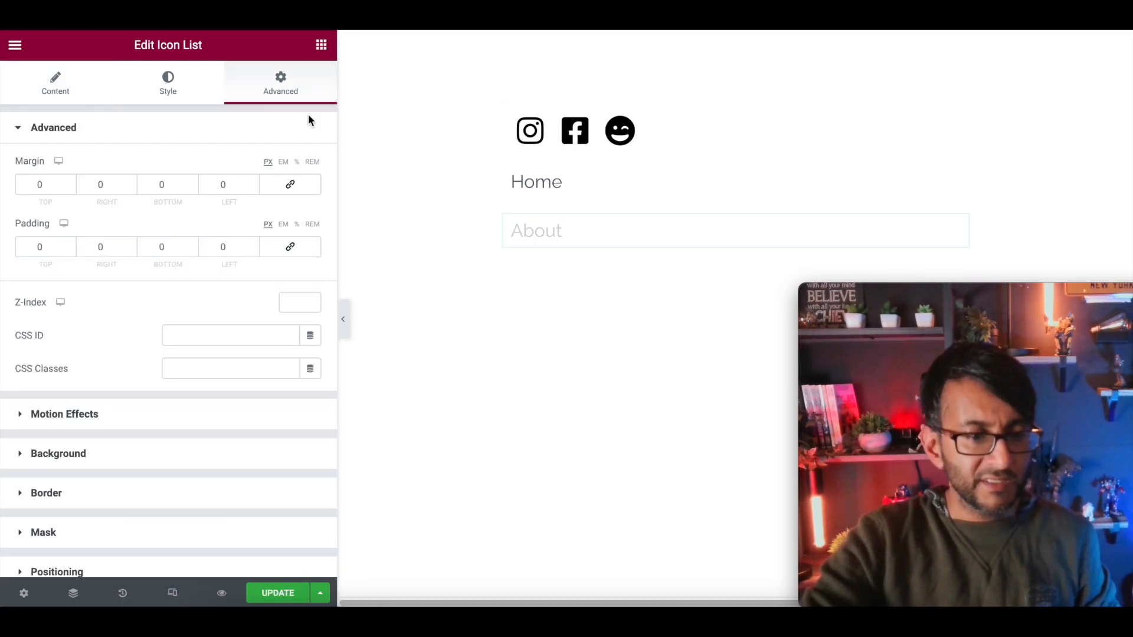